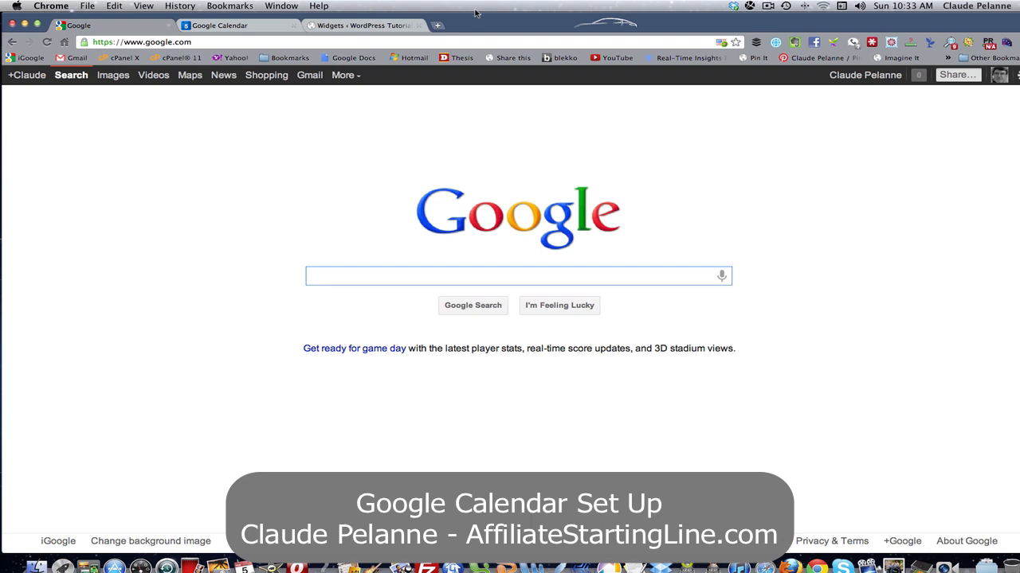
- Reach Google Calendar from the Google bar's More menu, landing on the Feb 5–11, 2012 week
left_click(517, 276)
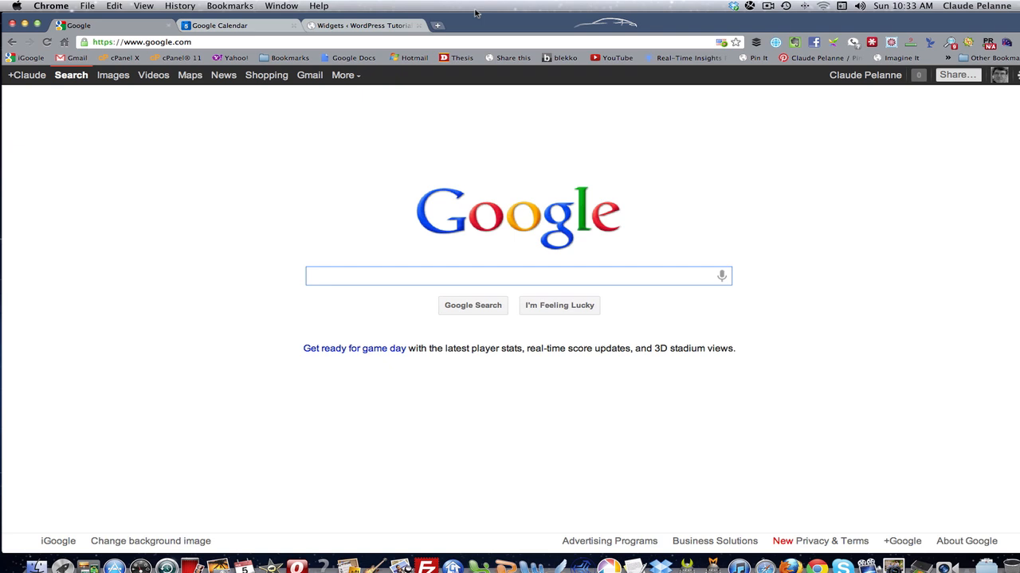
left_click(518, 276)
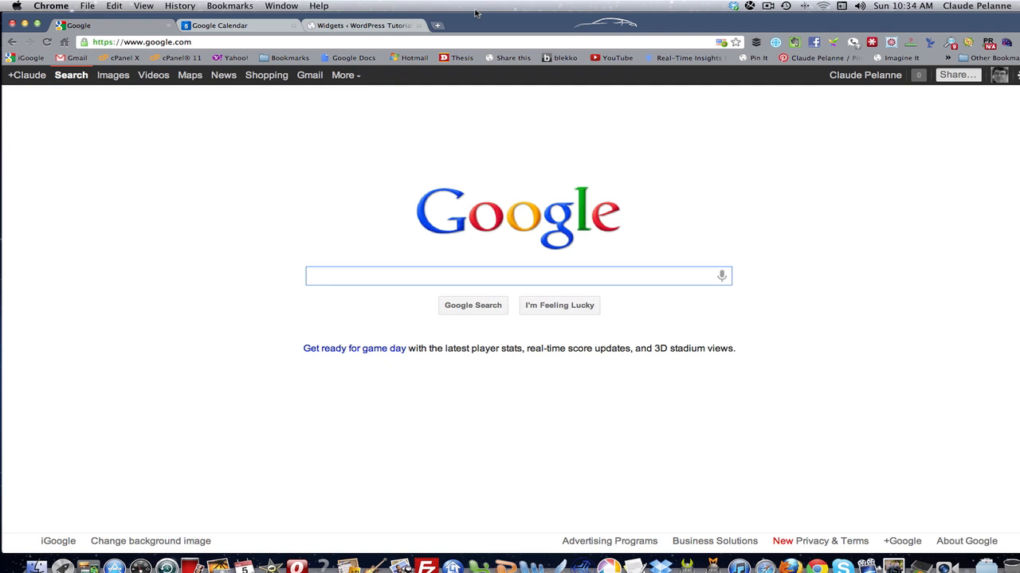
left_click(518, 276)
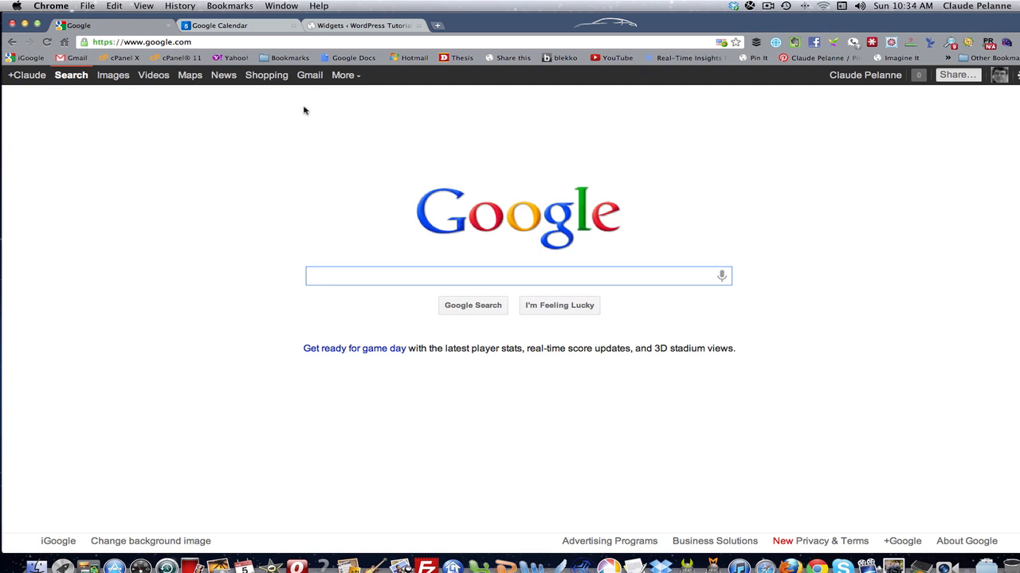
left_click(517, 276)
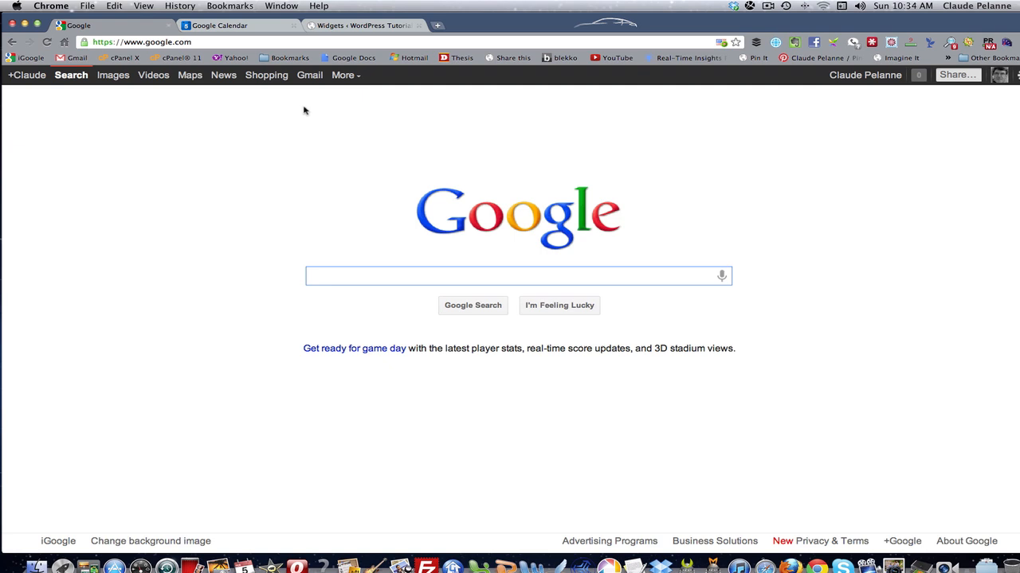
left_click(518, 275)
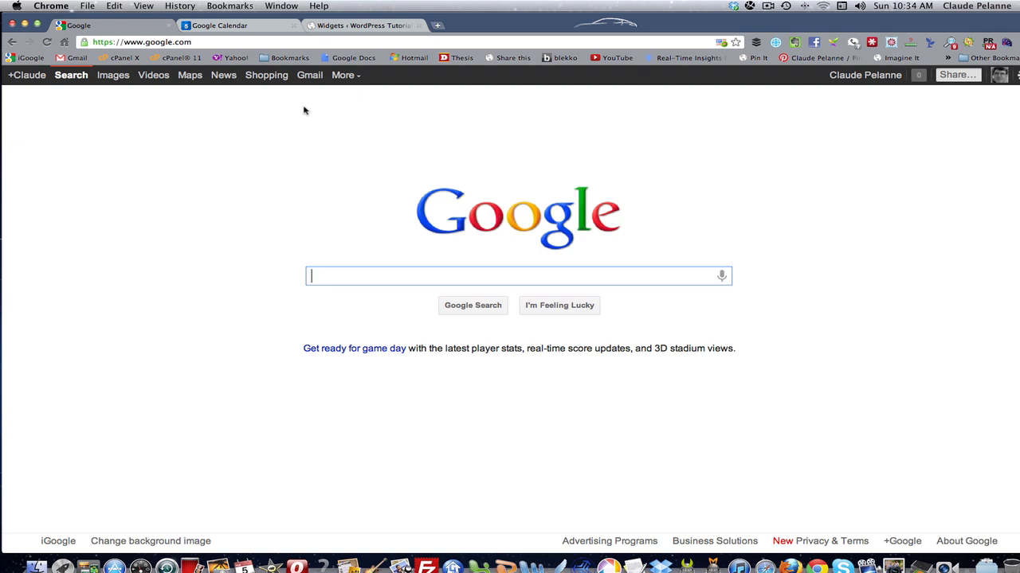
mouse_move(280, 117)
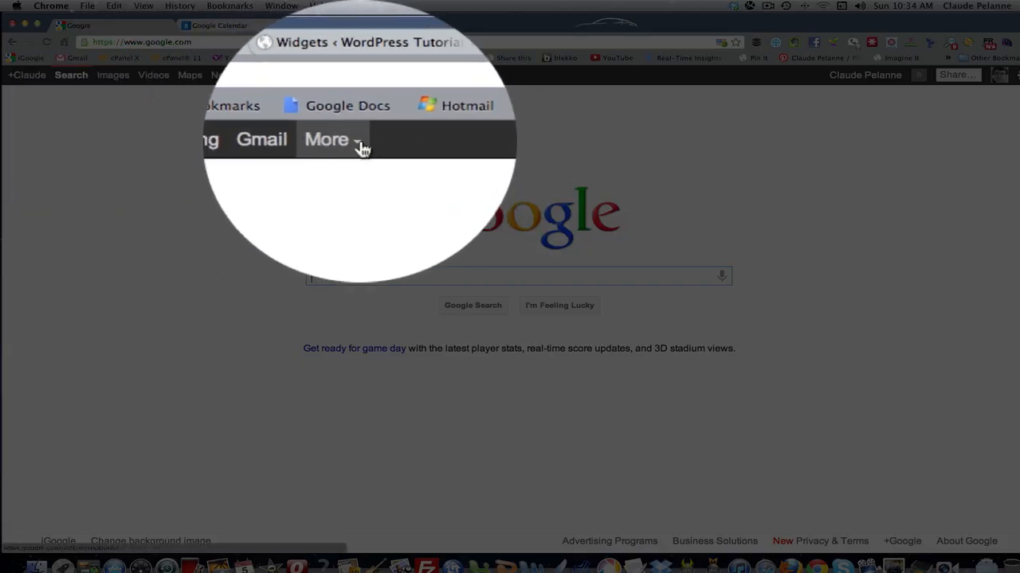
left_click(327, 140)
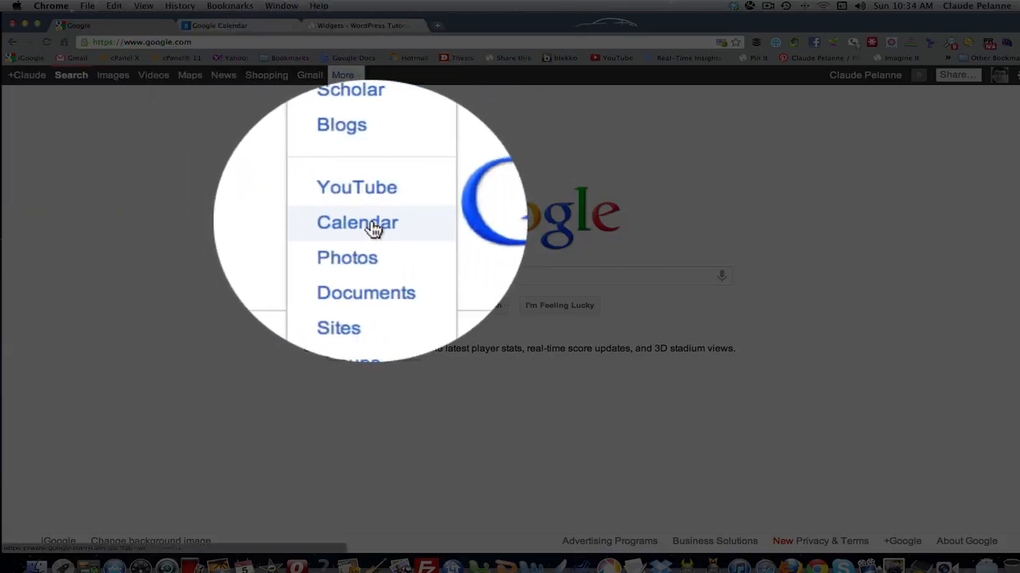
left_click(357, 223)
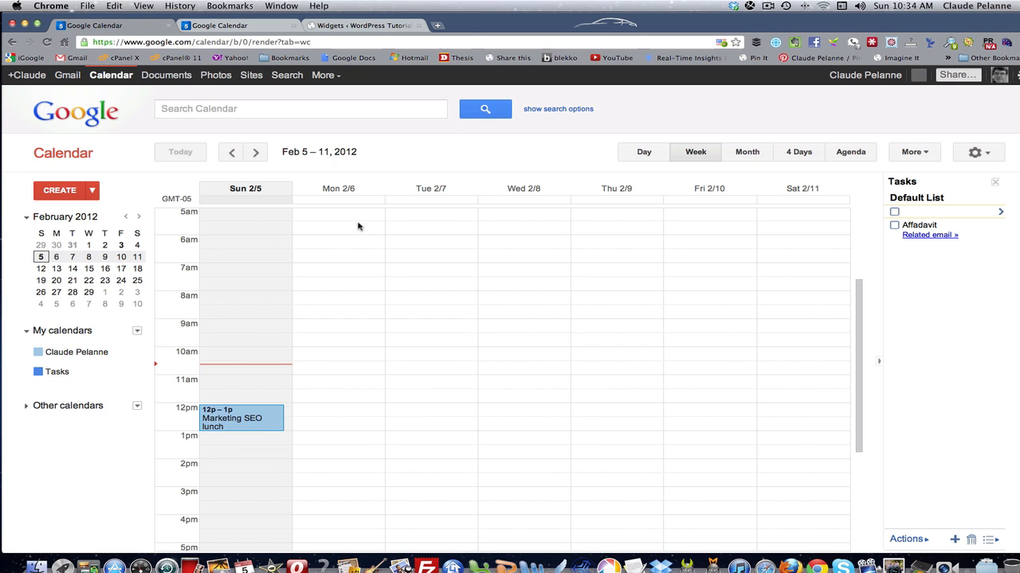
mouse_move(14, 224)
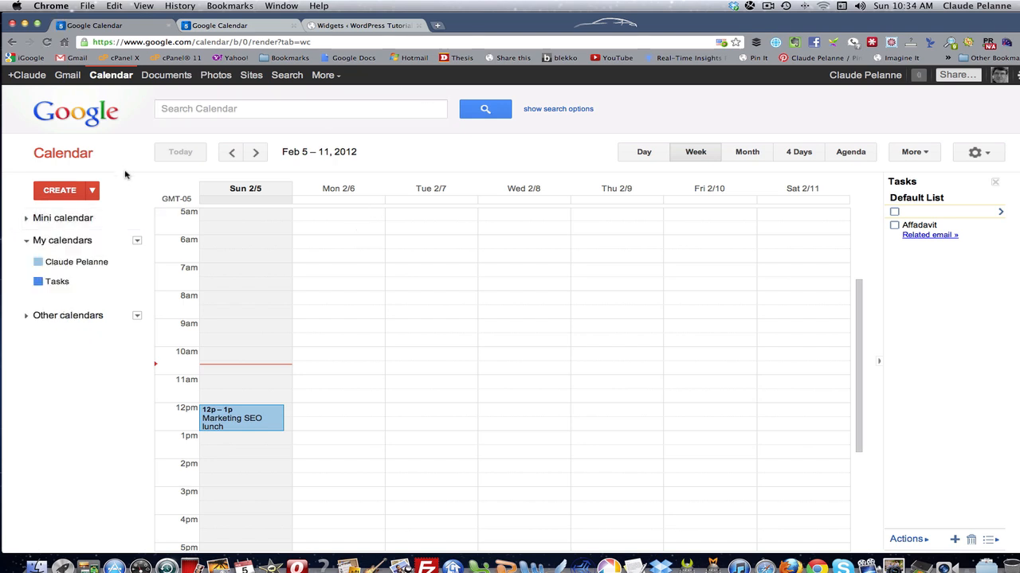
mouse_move(115, 504)
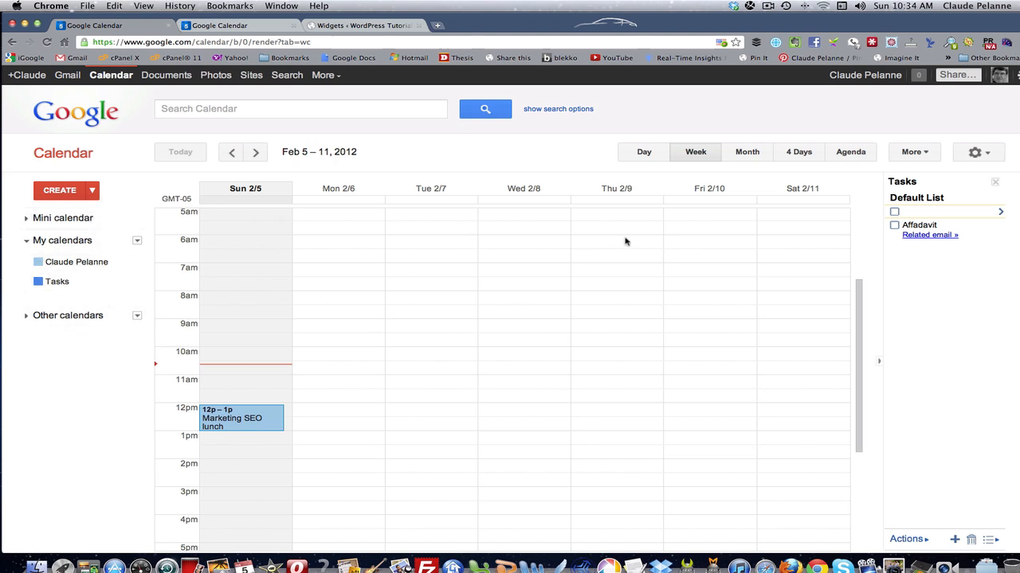
mouse_move(634, 244)
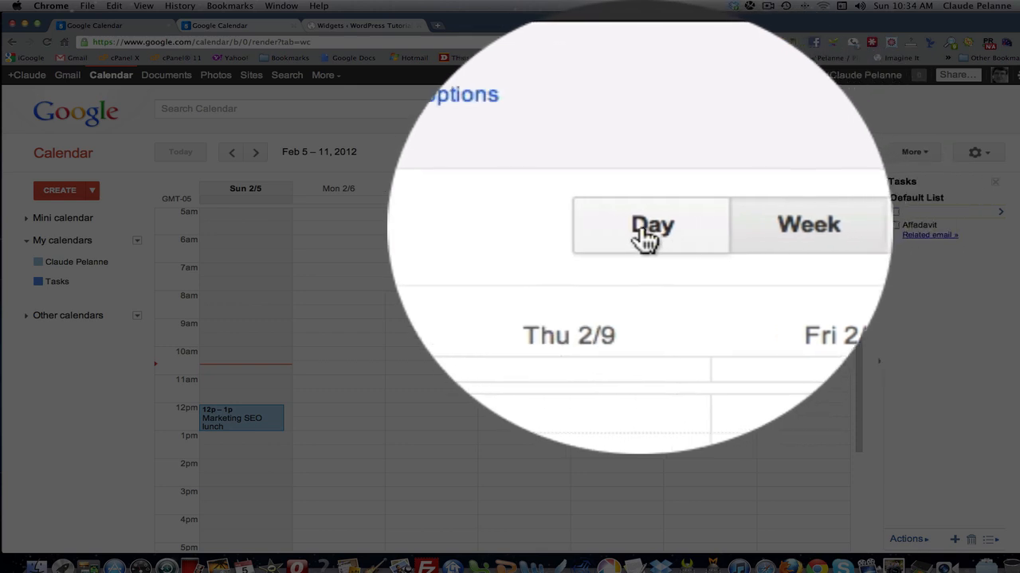
- Try the Month and 4 Days views, then list the Comfortable, Cozy and Compact density choices
left_click(656, 226)
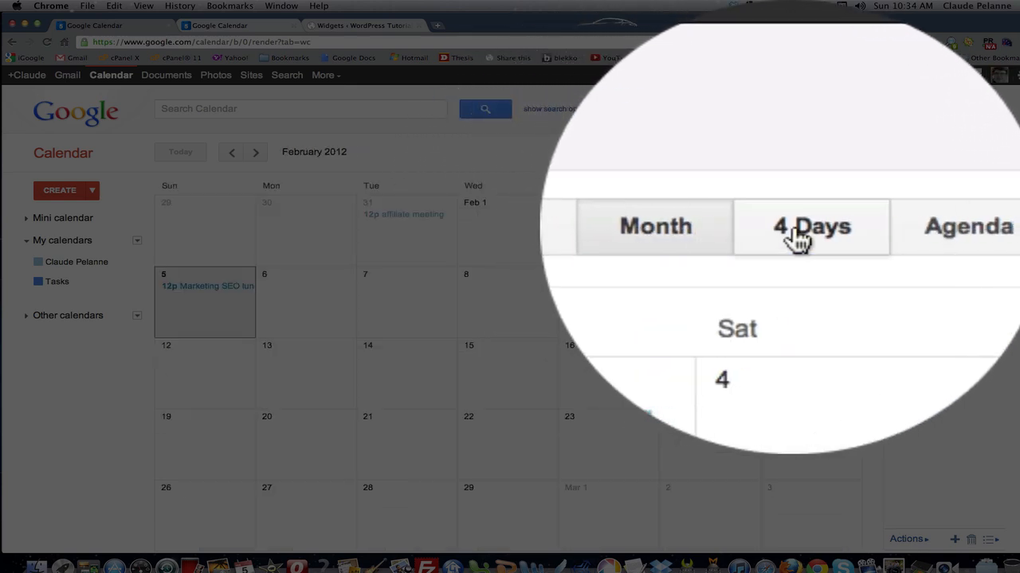
left_click(969, 226)
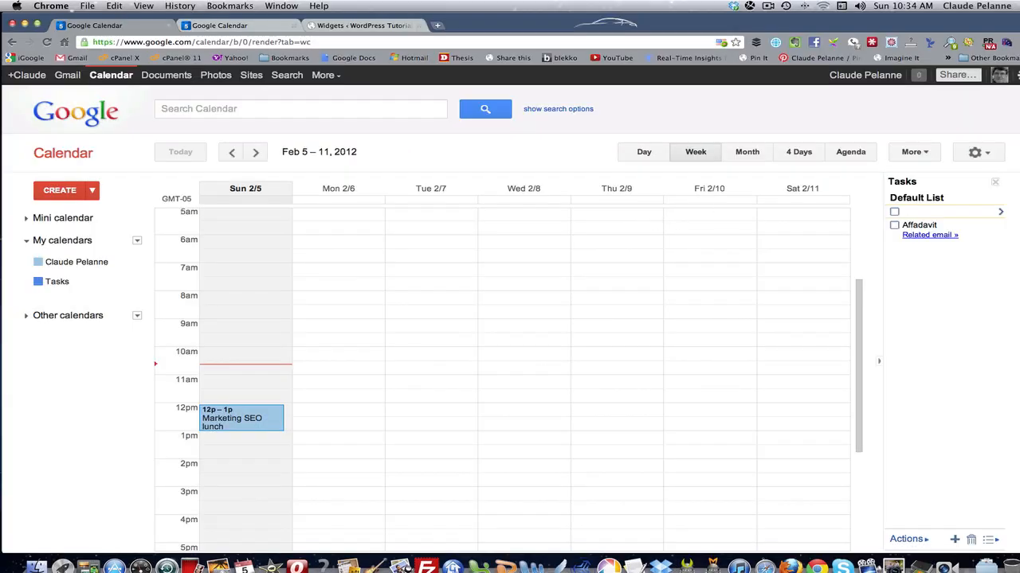
left_click(914, 153)
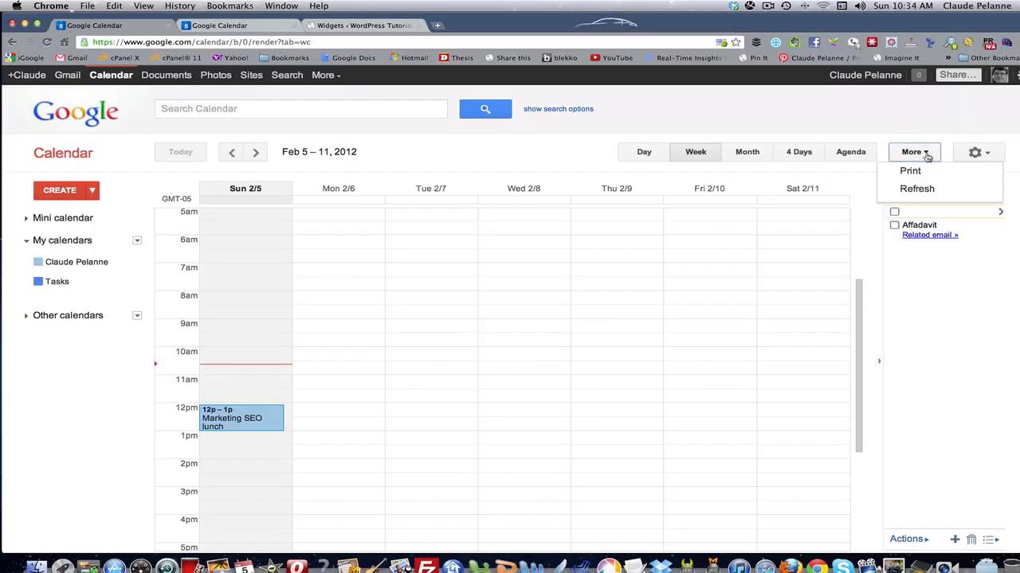
left_click(978, 153)
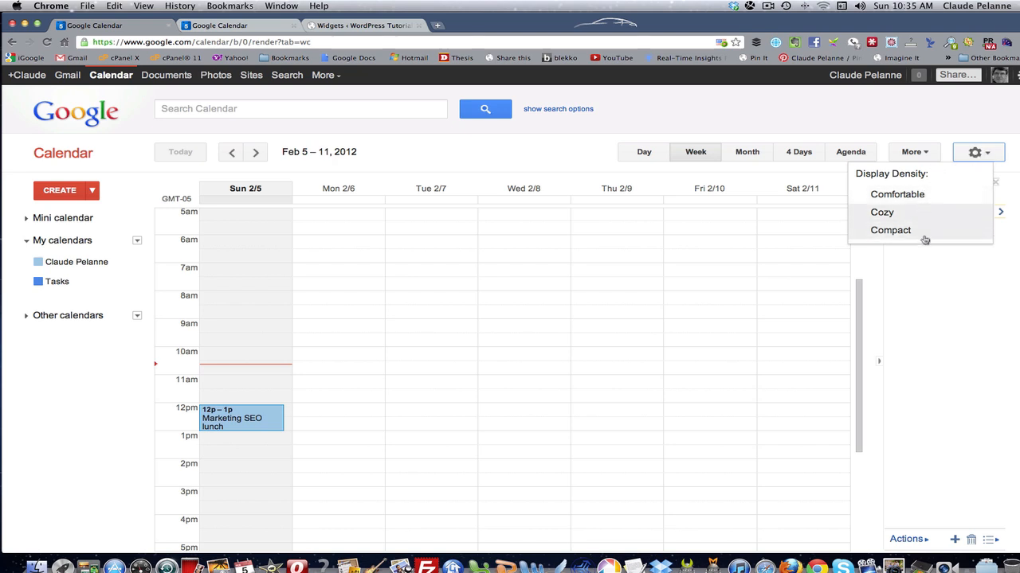
mouse_move(433, 140)
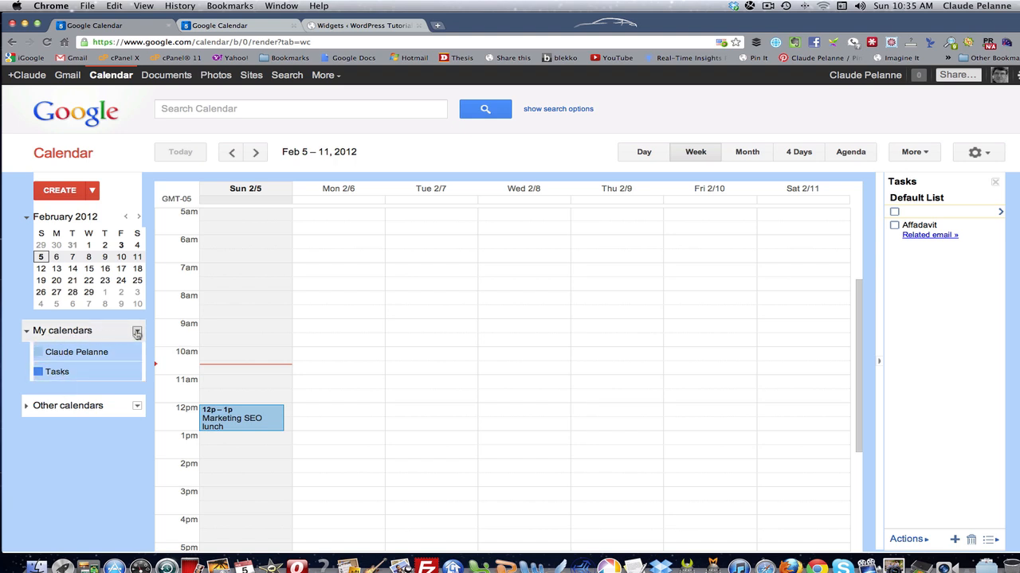
left_click(137, 331)
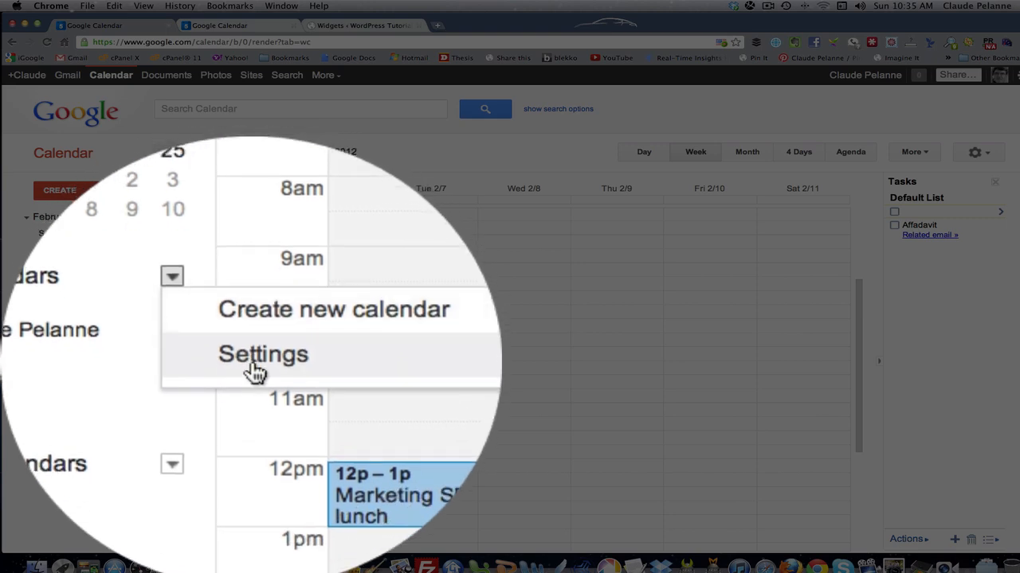
left_click(263, 354)
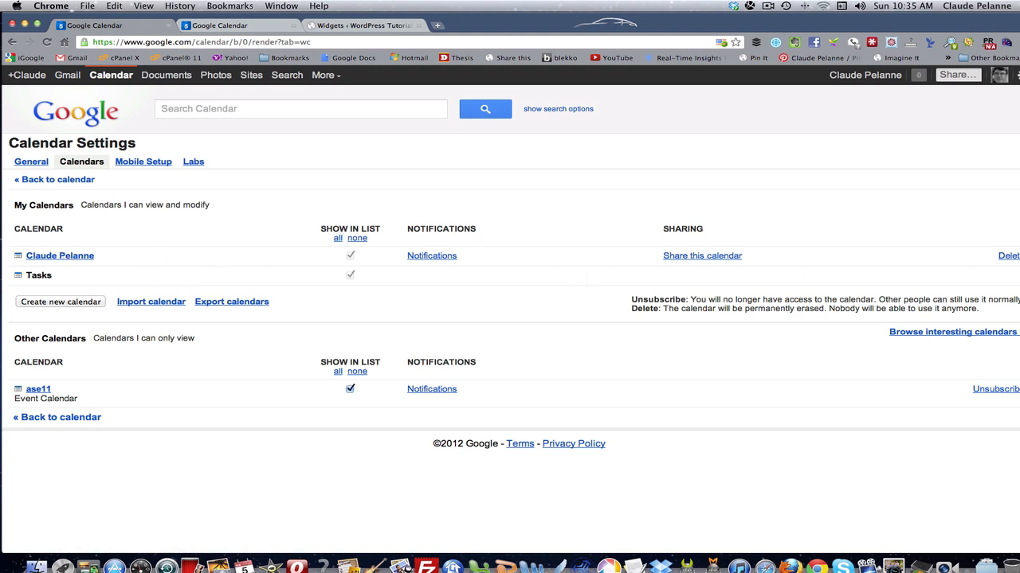
mouse_move(56, 303)
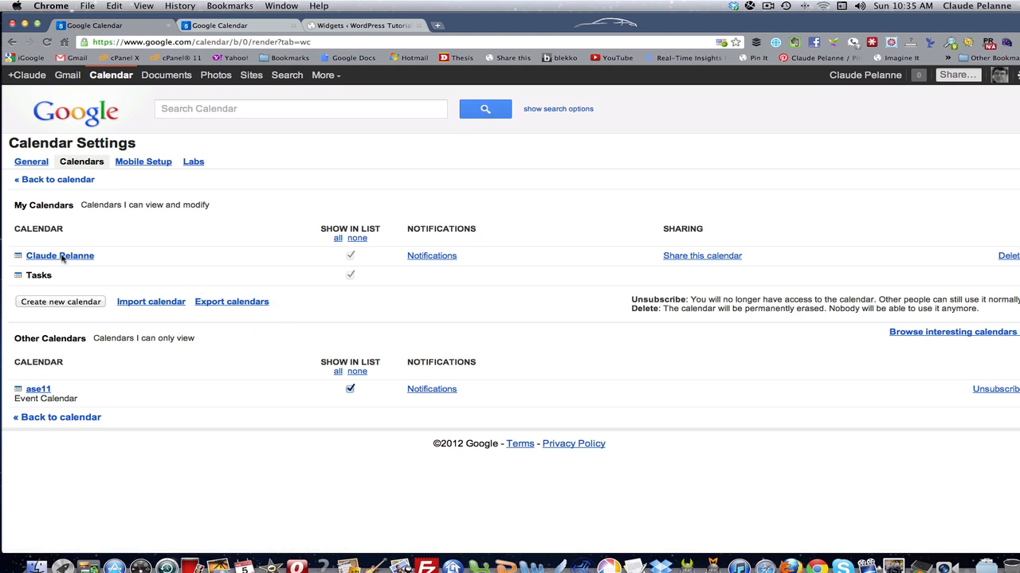
left_click(57, 178)
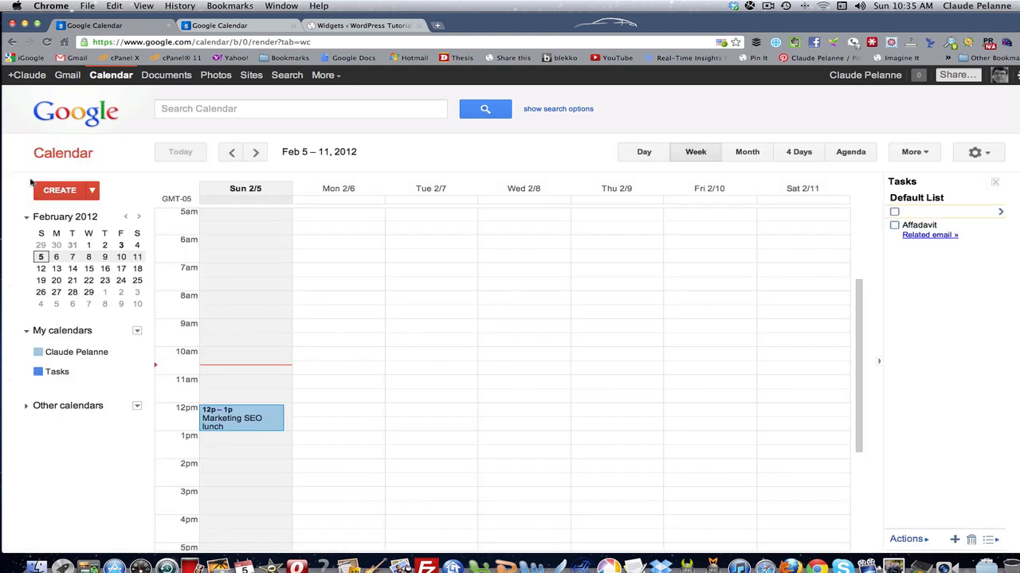
left_click(137, 352)
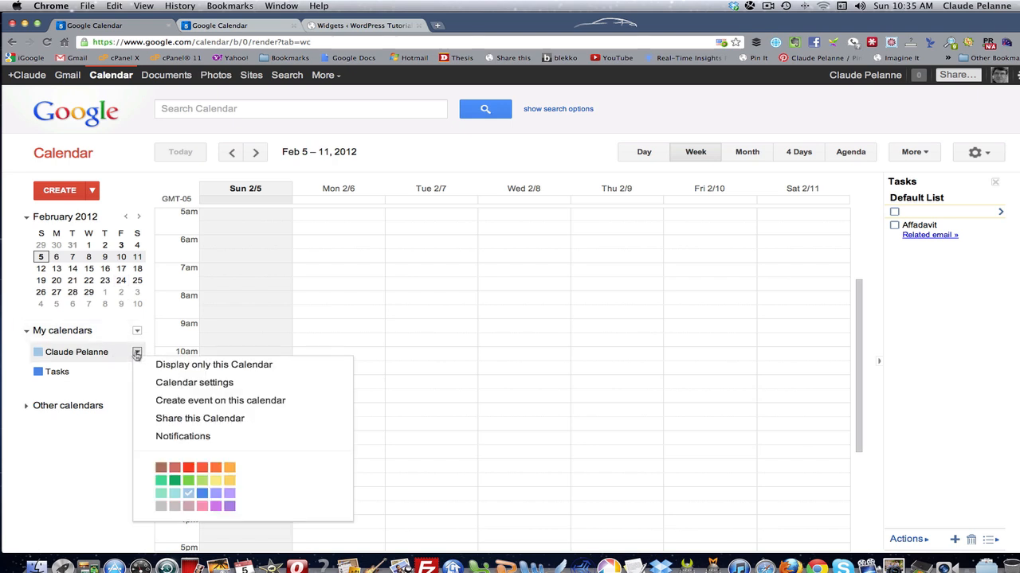
mouse_move(137, 357)
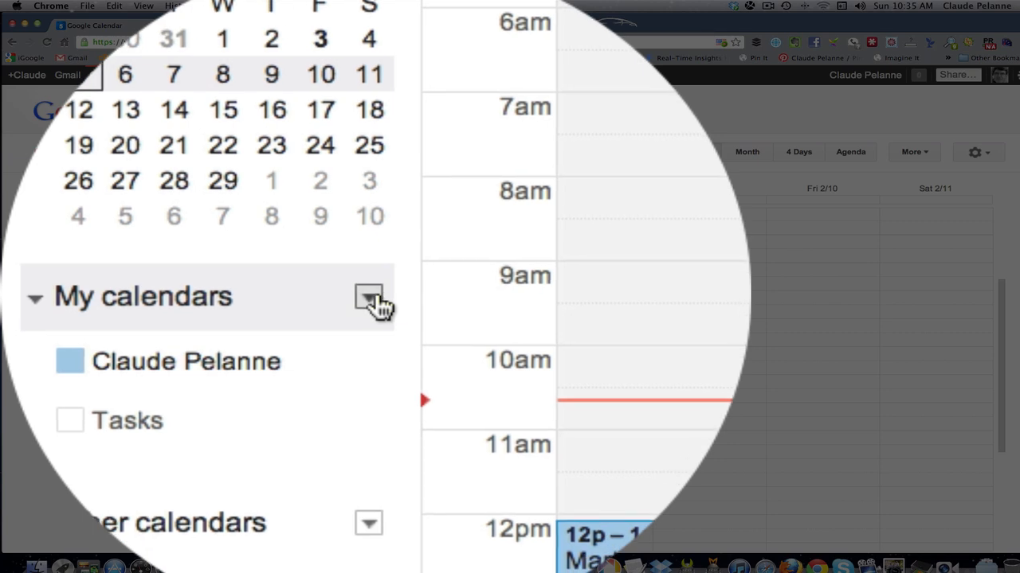
- Start a new calendar named and described 'Affiliate Calendar of Events', keeping United States / Eastern Time
left_click(368, 297)
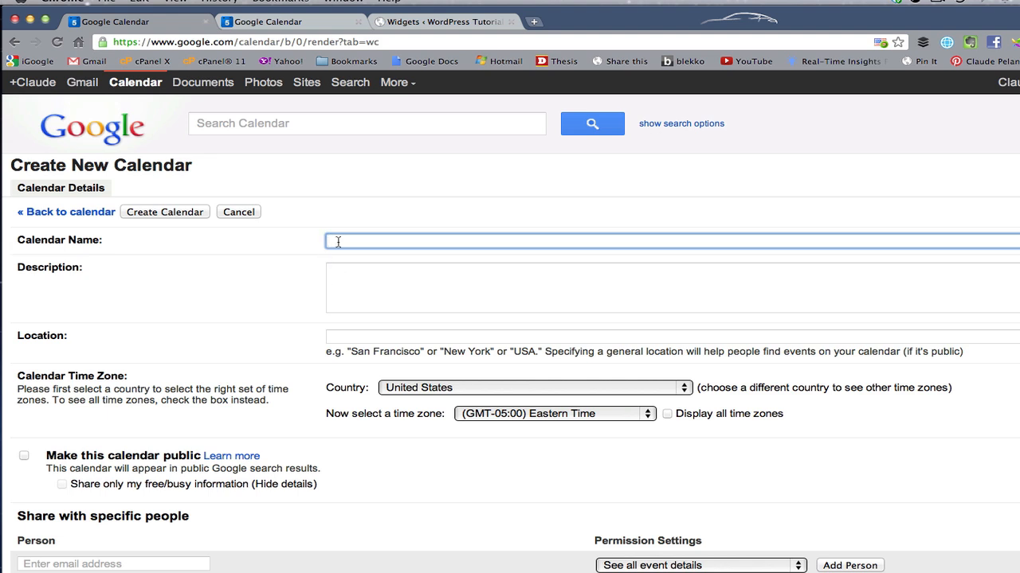
type("af")
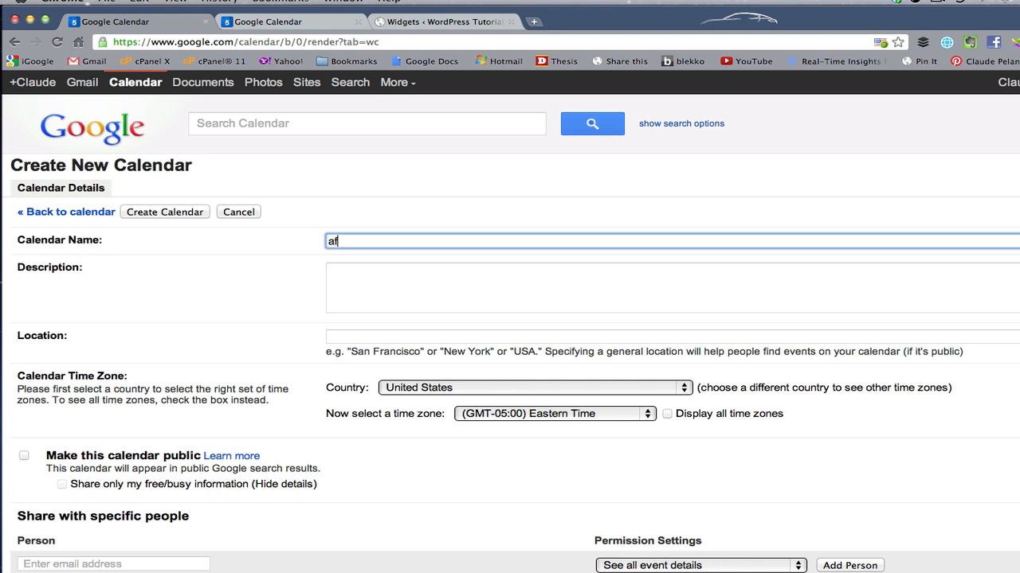
type("Affil")
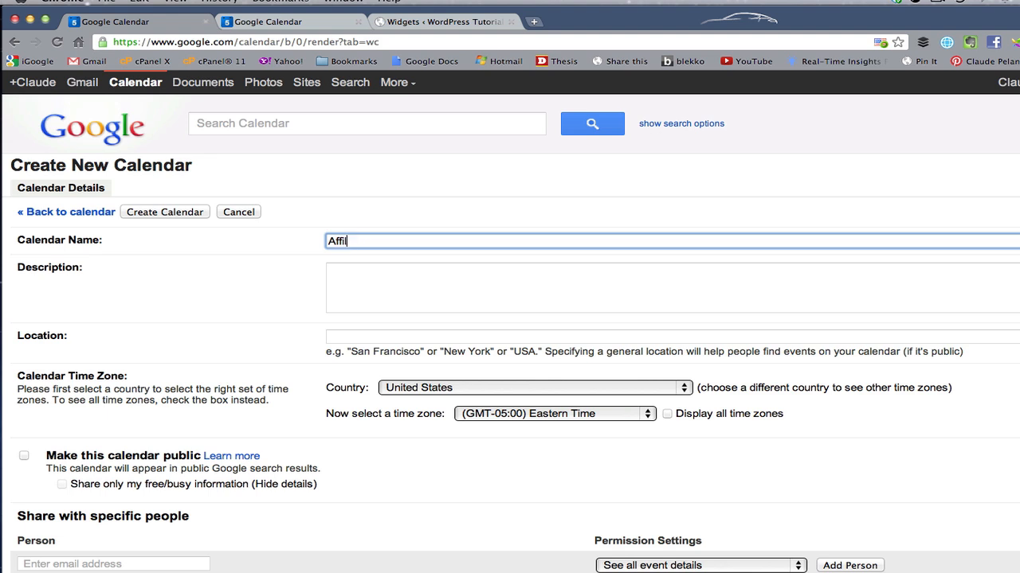
type("iate Calendar of E")
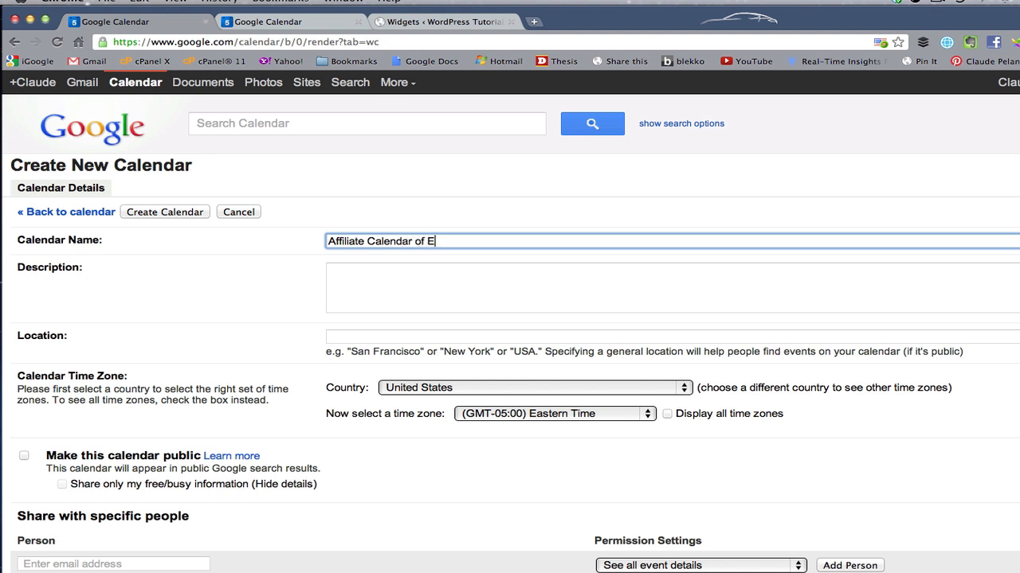
type("vents")
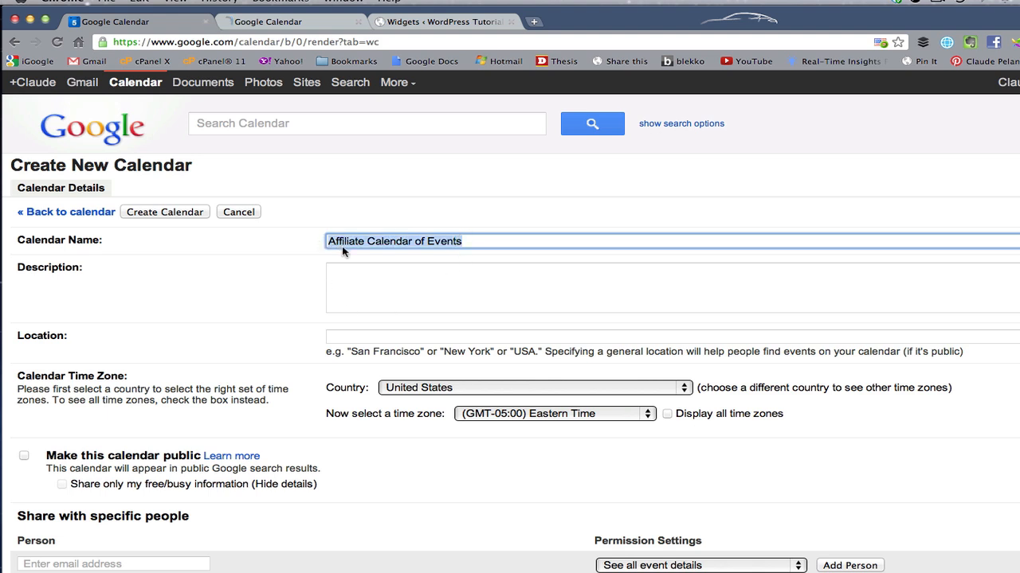
type("Affiliate Calendar of Events")
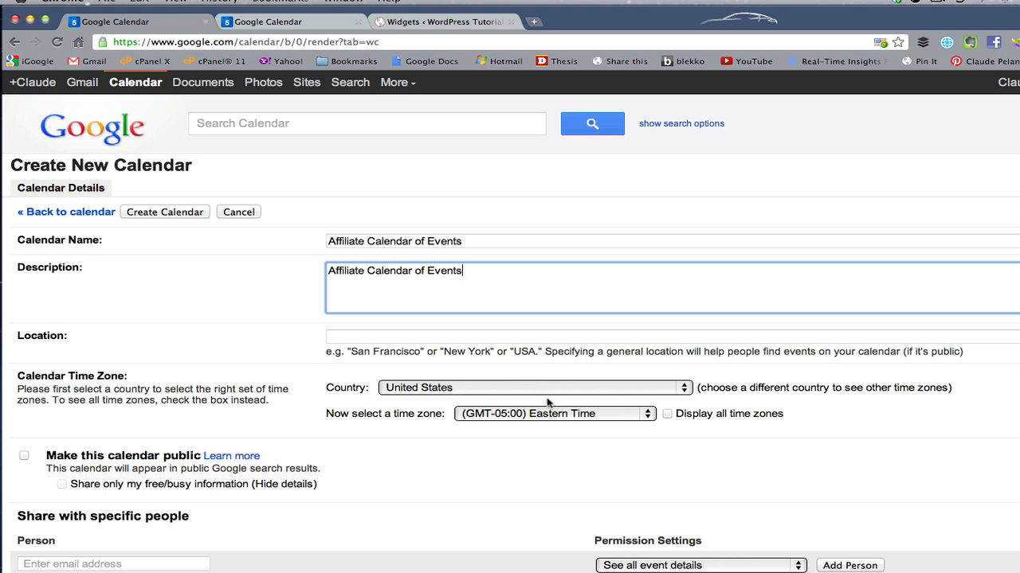
mouse_move(447, 432)
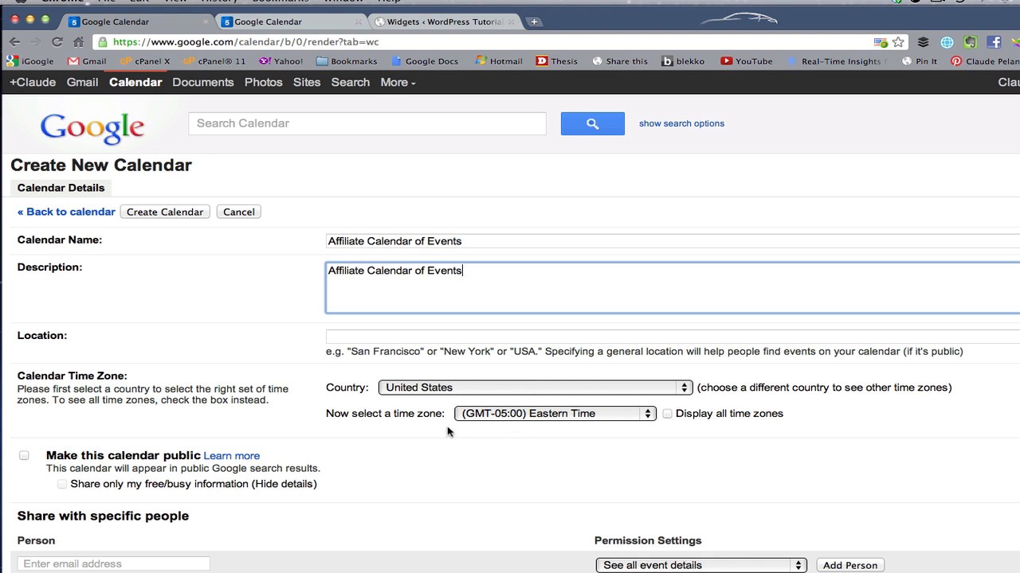
scroll("down", 3)
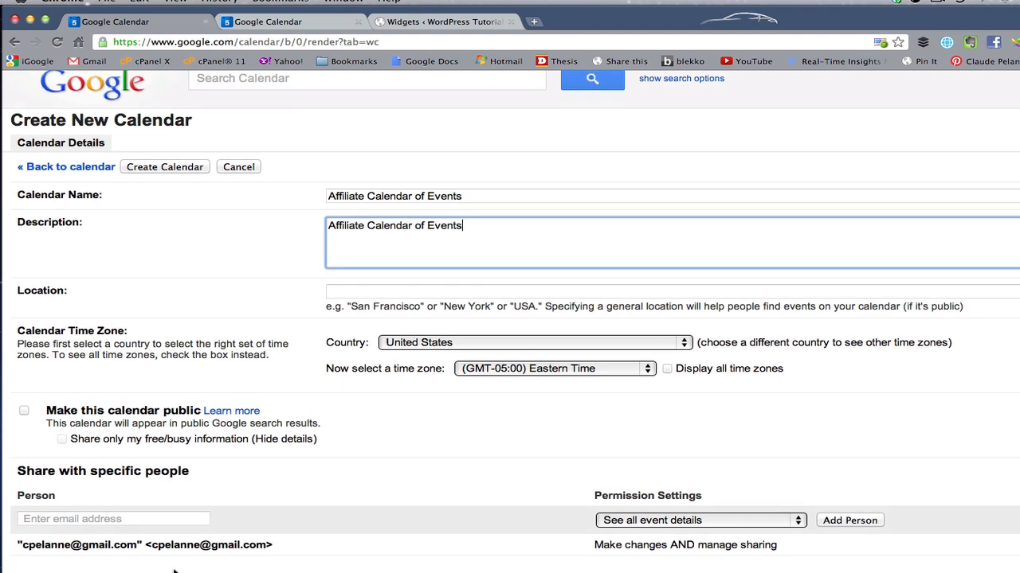
scroll("down", 3)
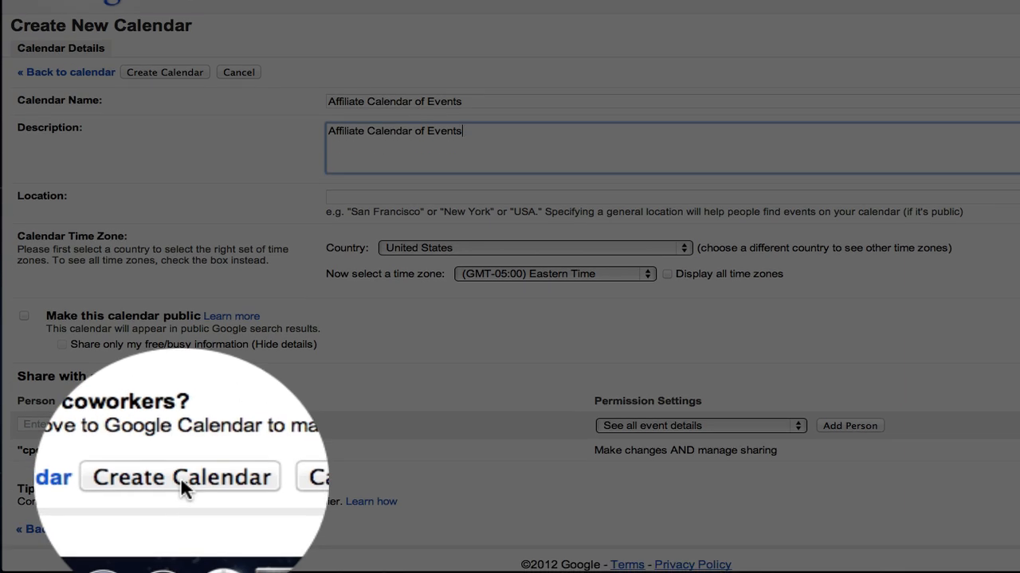
- Attempt to create the calendar, dismiss the Settings Error, and start a fresh calendar from My calendars
left_click(179, 478)
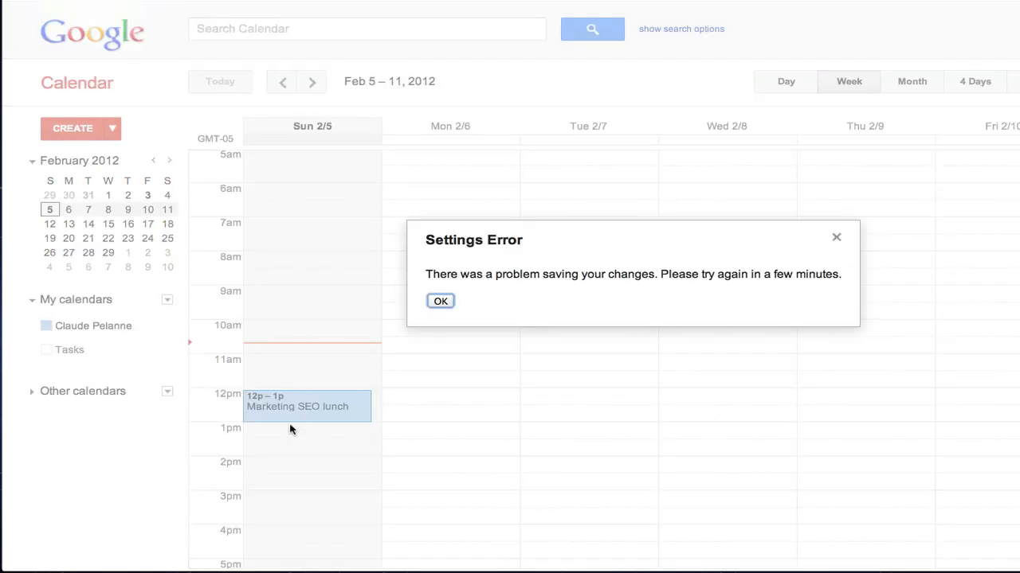
mouse_move(468, 311)
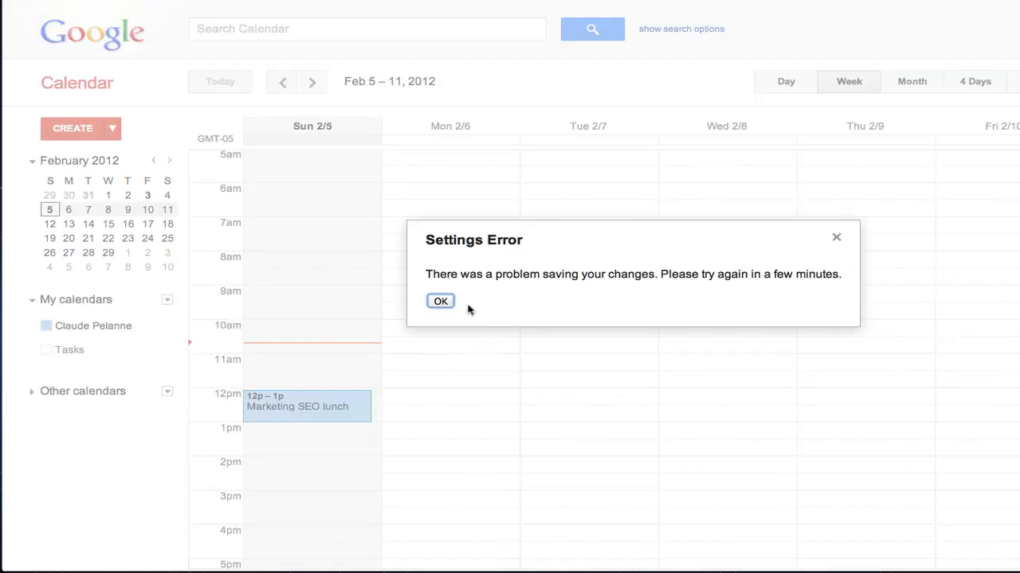
left_click(440, 299)
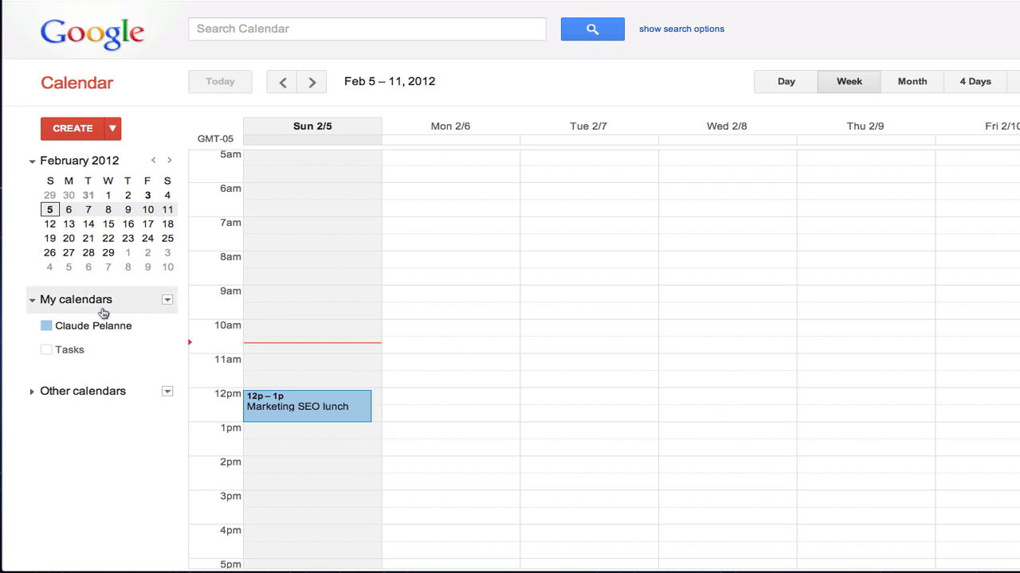
left_click(168, 300)
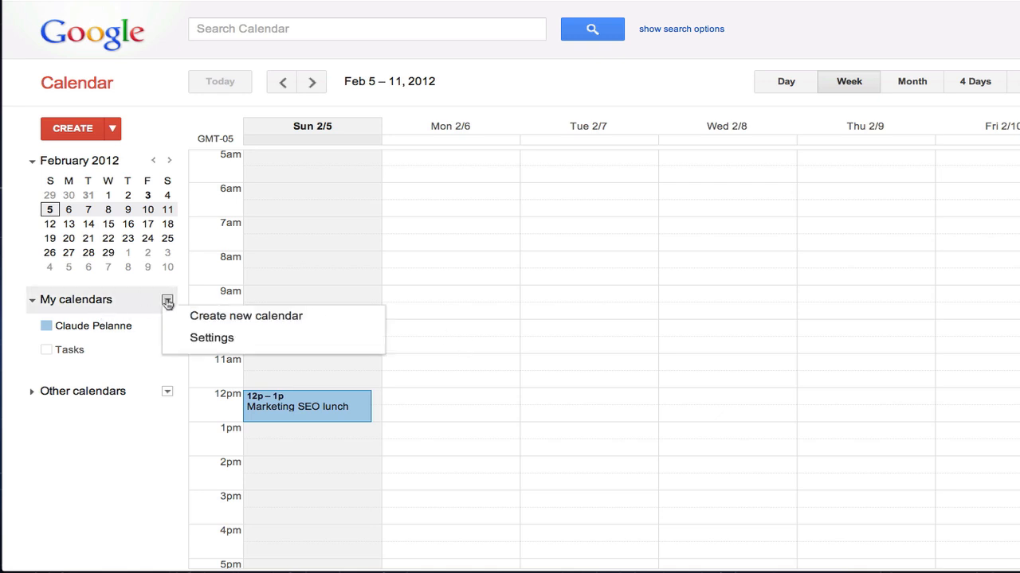
left_click(246, 316)
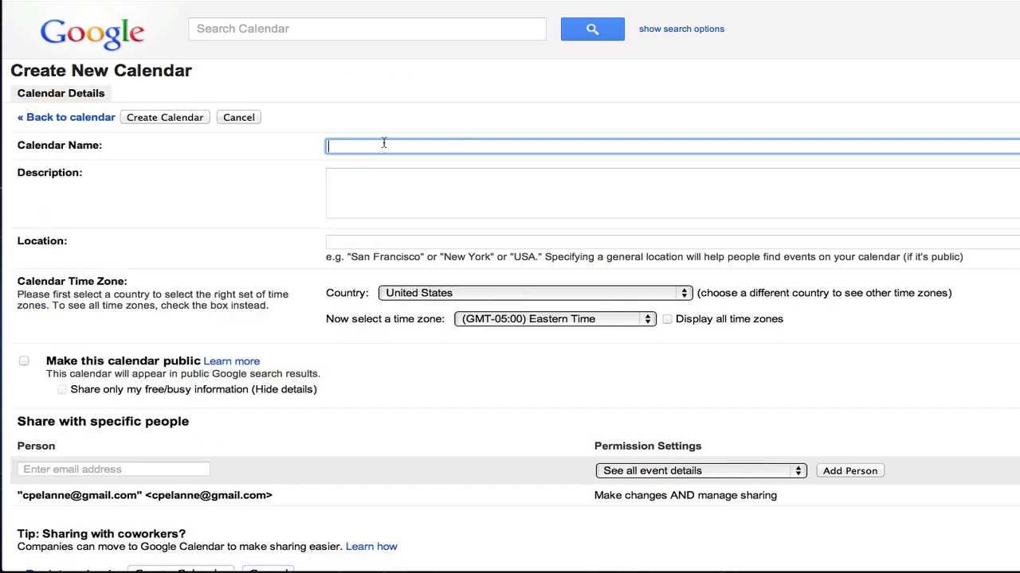
- Name and describe the new calendar 'Affiliate Calendar' and create it
type("Affilai")
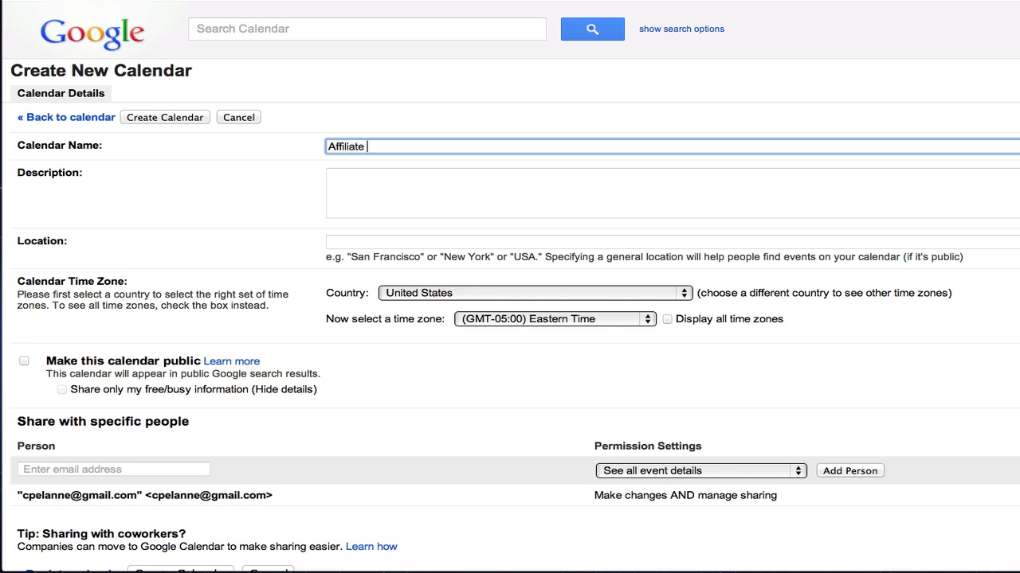
type("Cala")
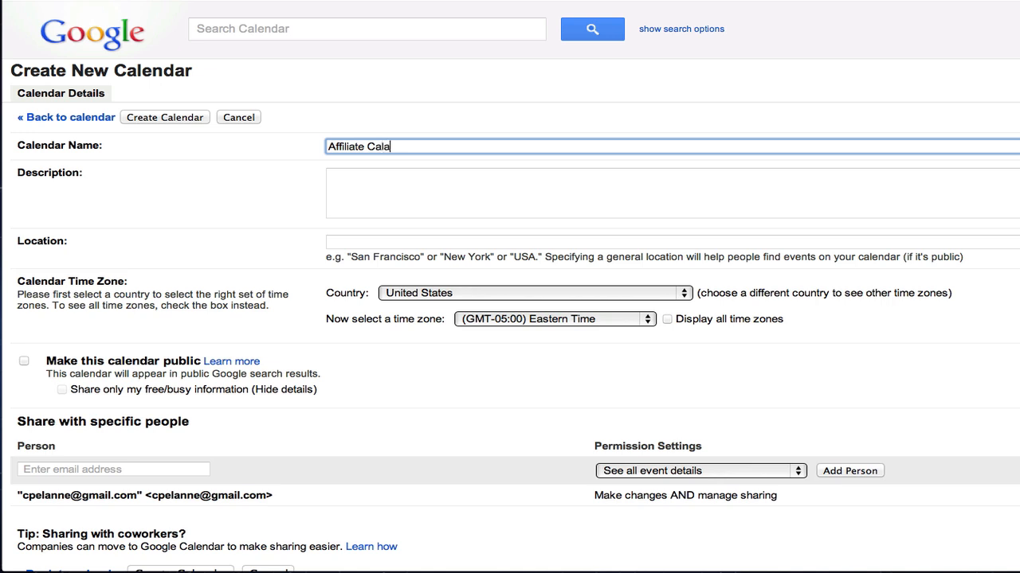
type("na")
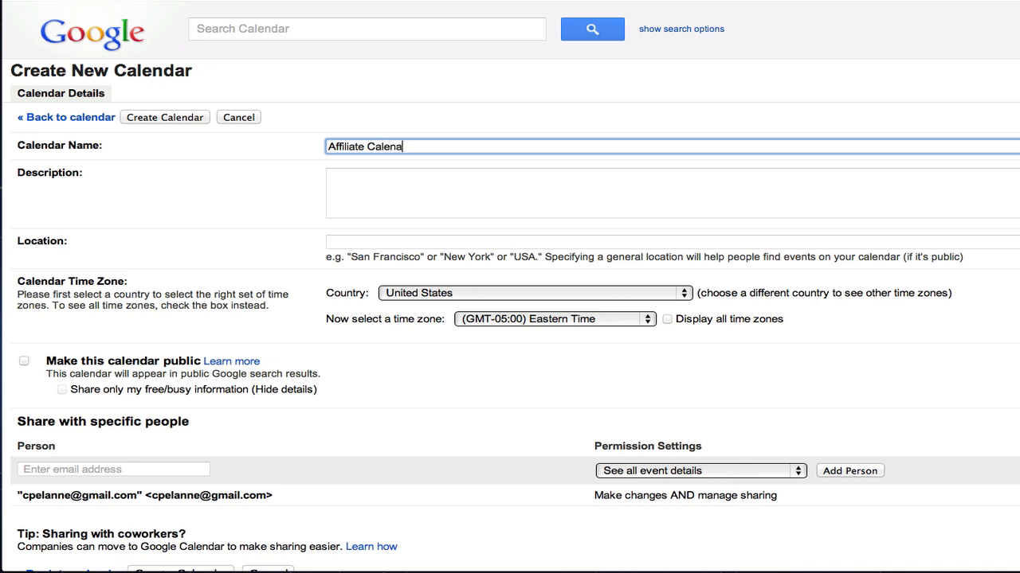
key("Backspace")
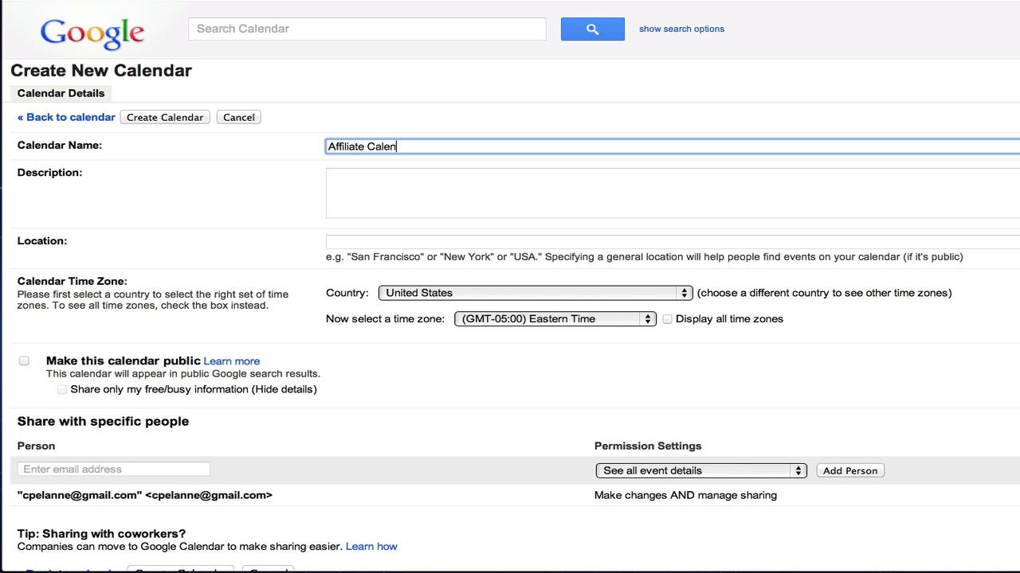
type("dar")
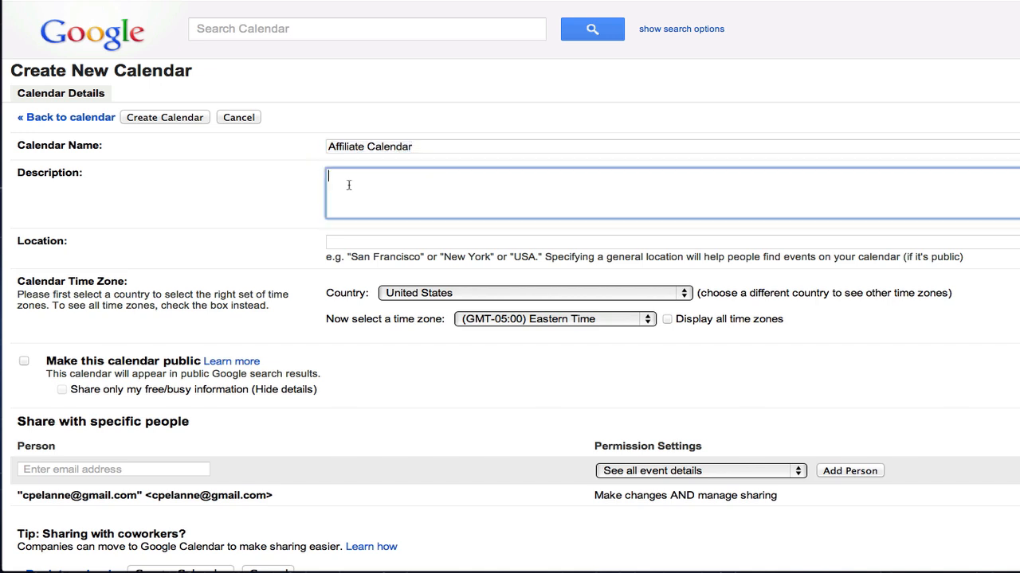
type("Affiliate Calendar")
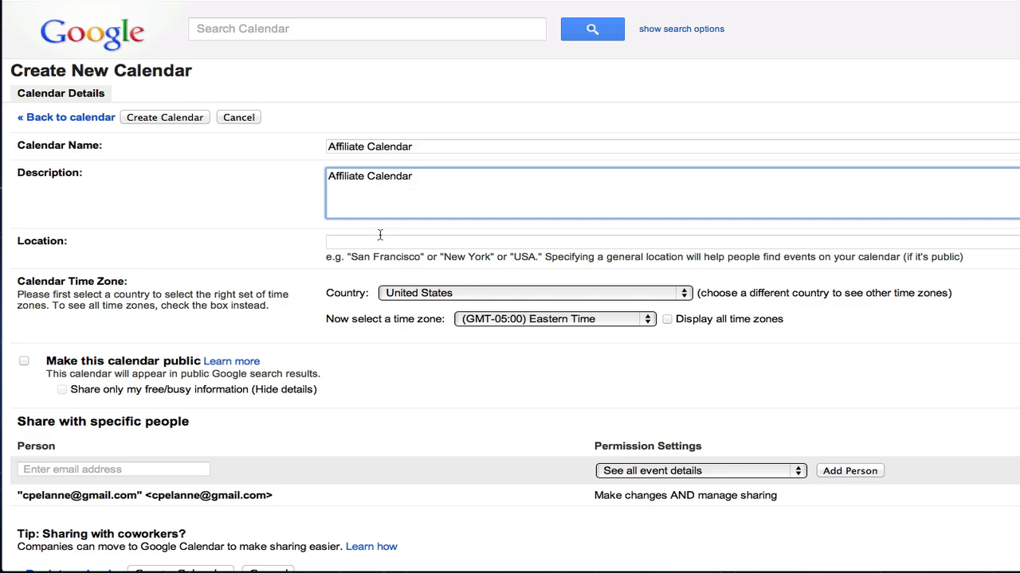
mouse_move(217, 300)
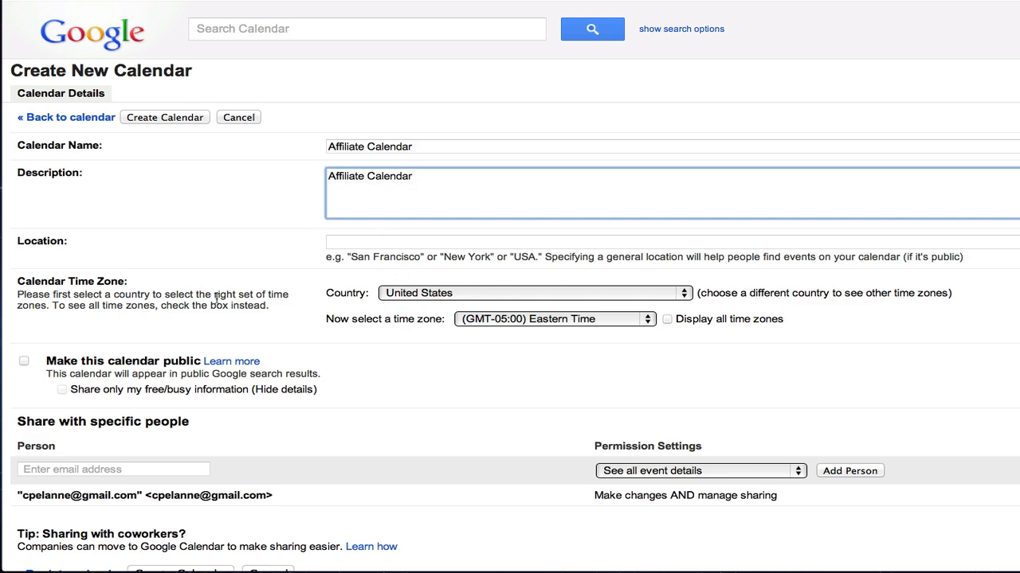
scroll("down", 3)
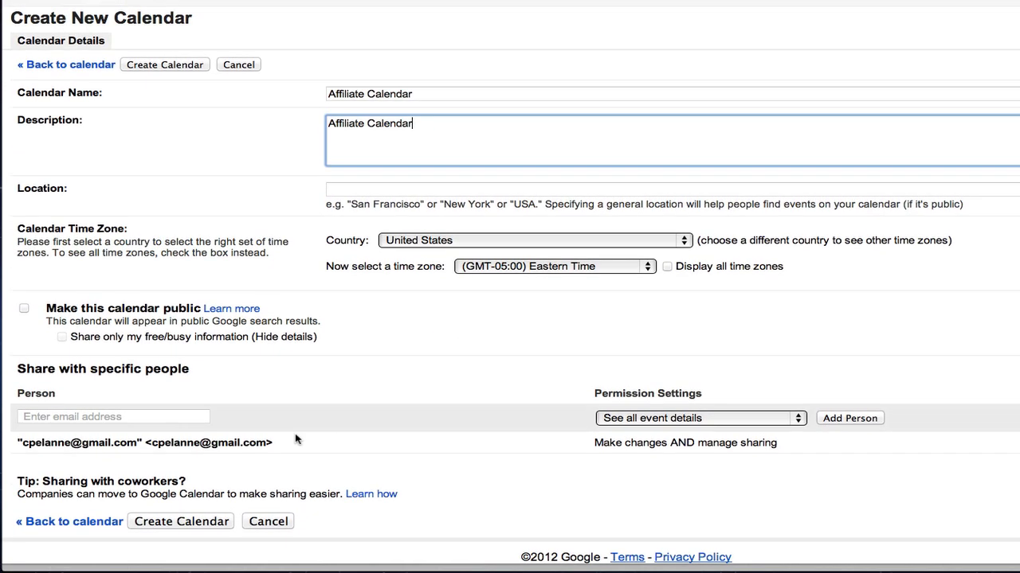
left_click(181, 521)
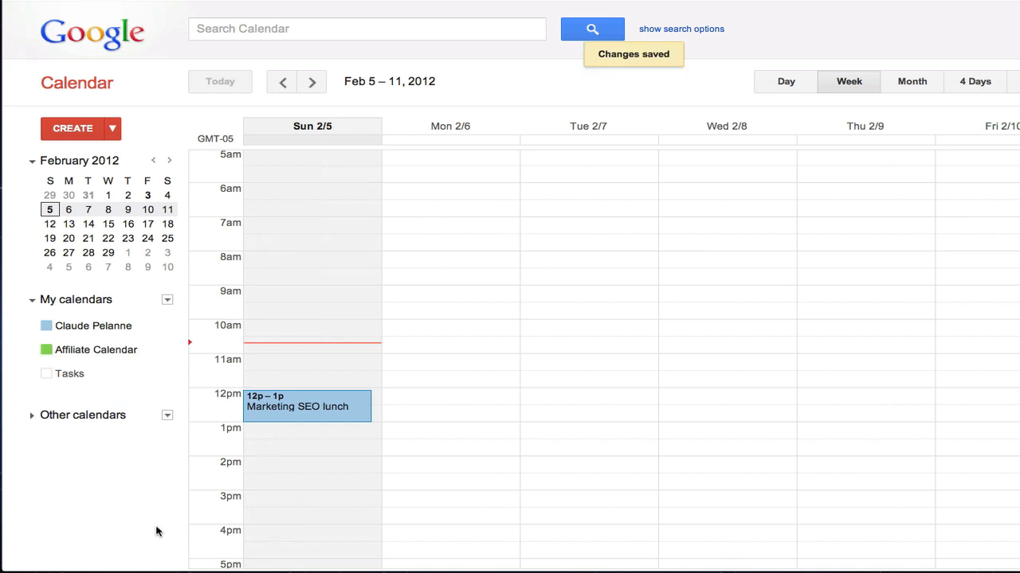
mouse_move(59, 360)
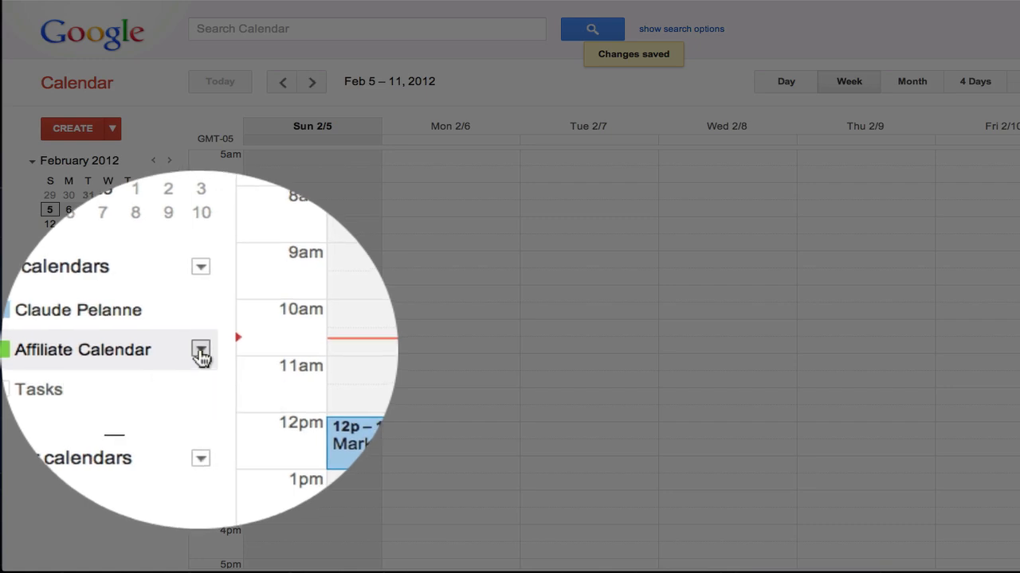
- Open Calendar settings for Affiliate Calendar from its My calendars dropdown
left_click(201, 350)
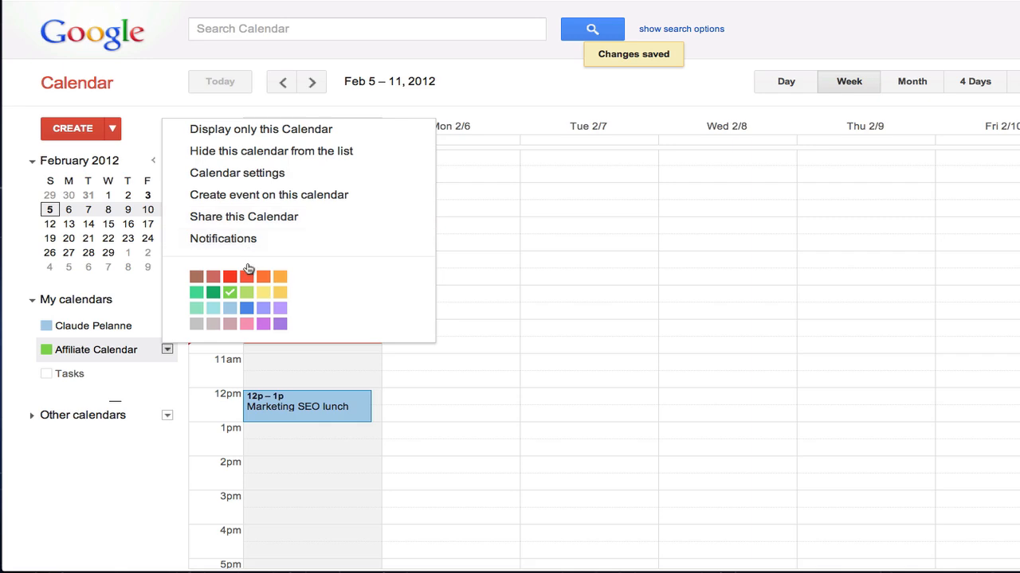
mouse_move(246, 194)
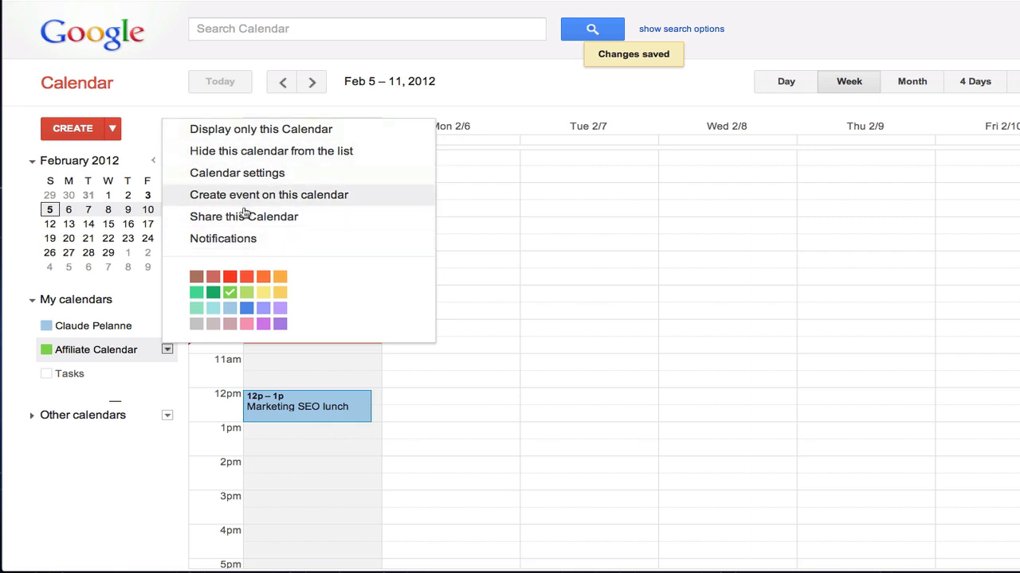
mouse_move(236, 172)
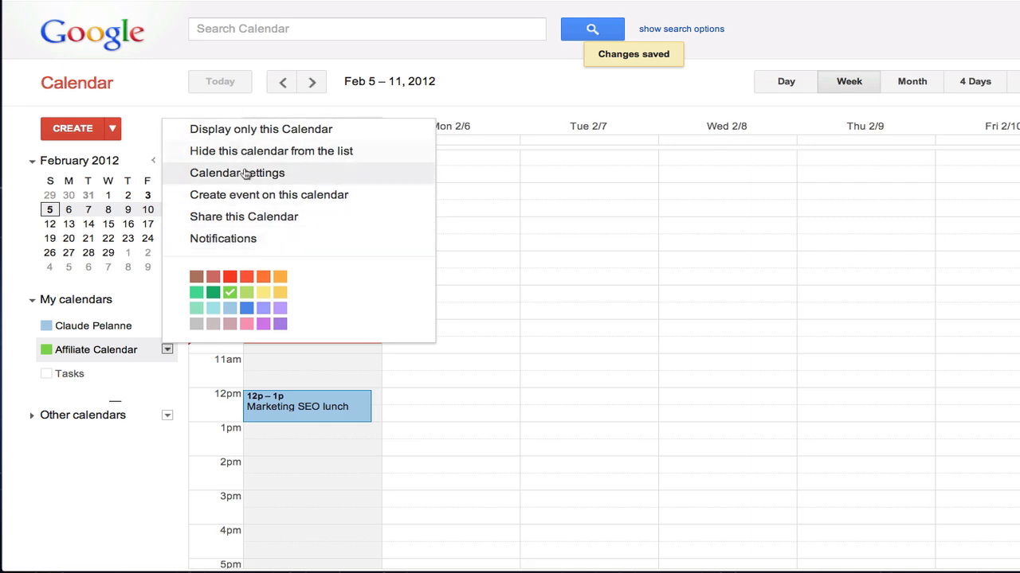
left_click(235, 172)
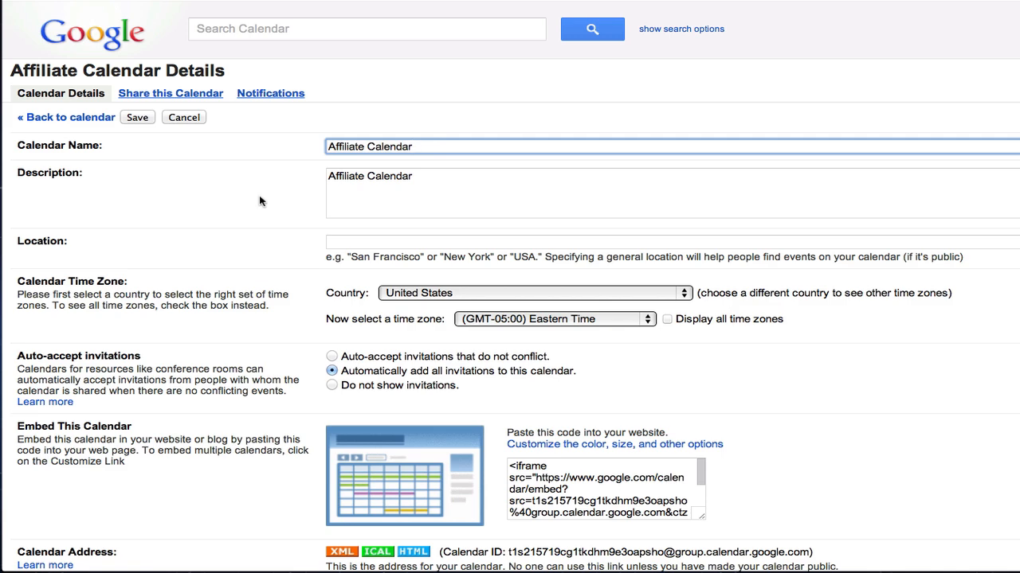
scroll("down", 3)
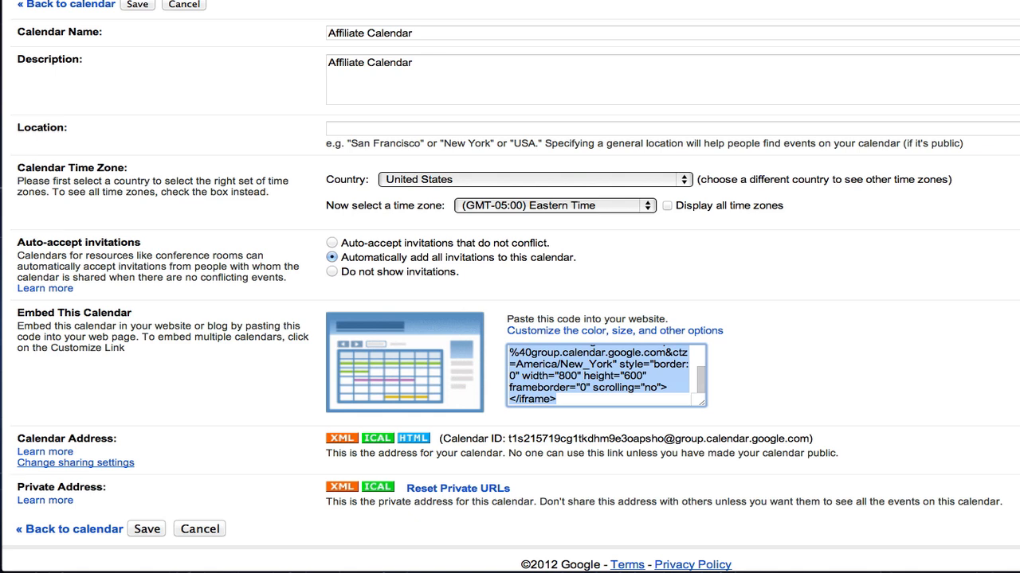
mouse_move(634, 414)
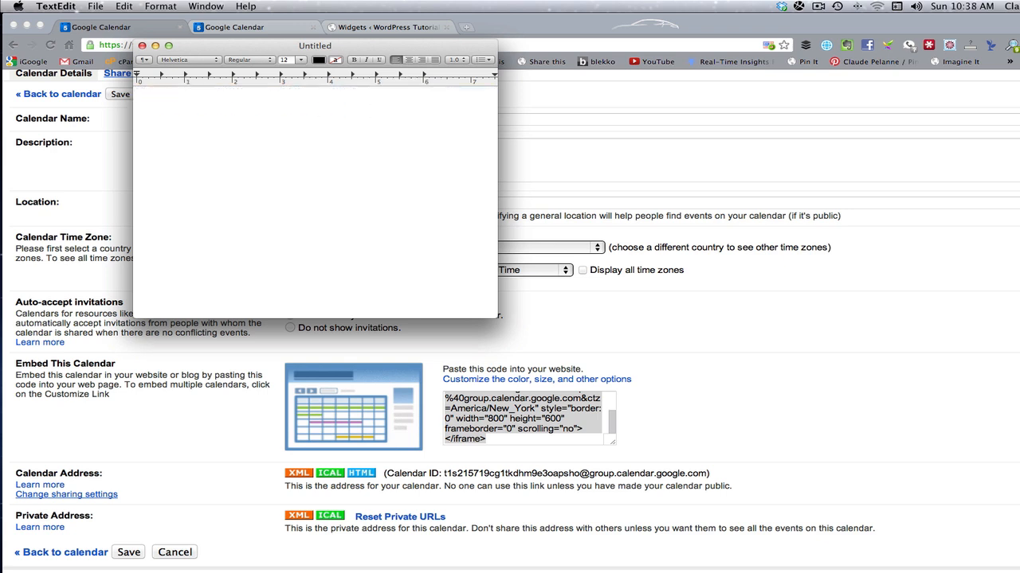
- Note 'Affiliate Calendar' in a new TextEdit document
type("Affiliate Calendar")
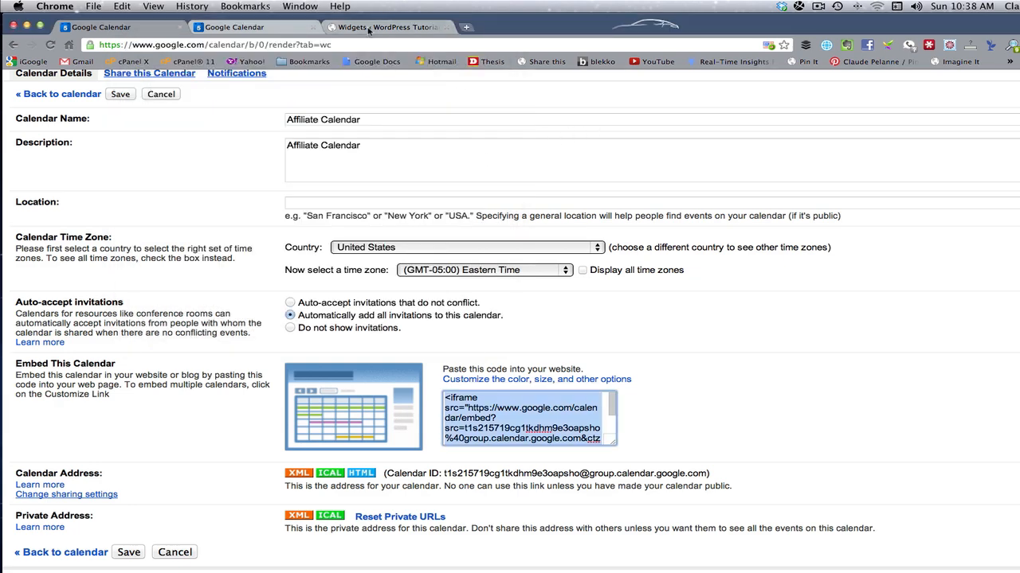
- Switch to the WordPress Widgets admin page listing Text and Calendar widgets beside Sidebar 1
left_click(386, 27)
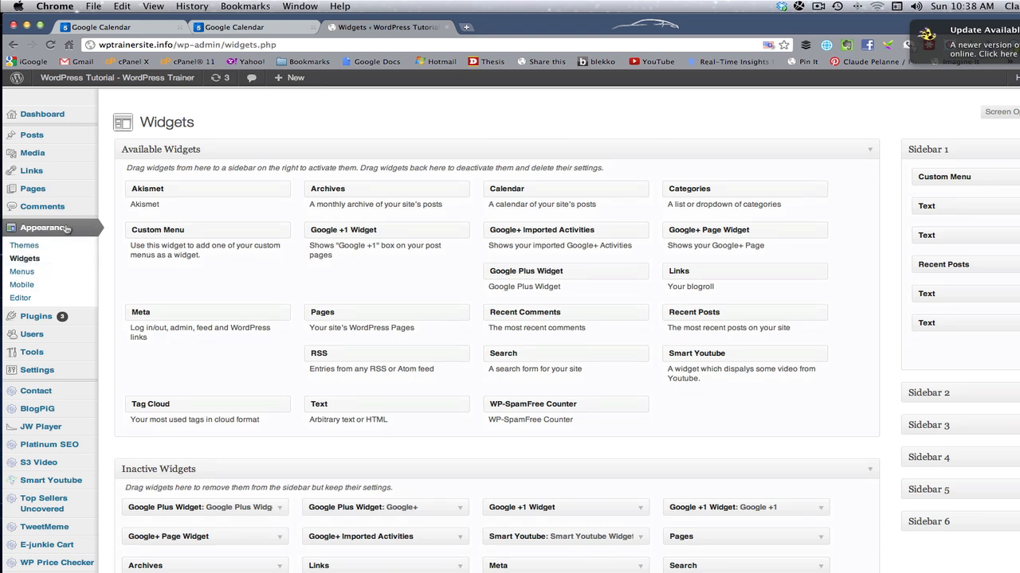
mouse_move(25, 258)
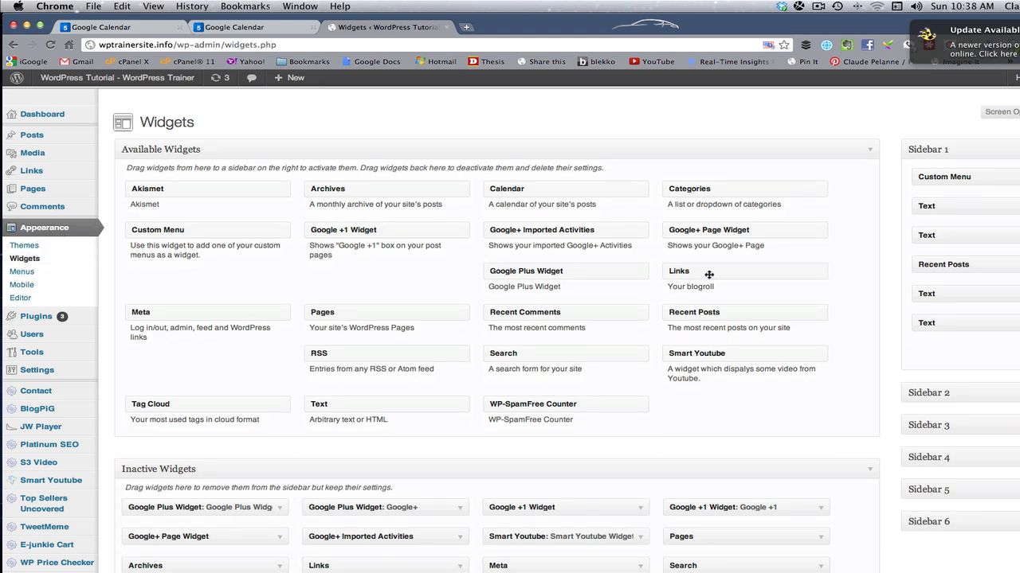
mouse_move(414, 389)
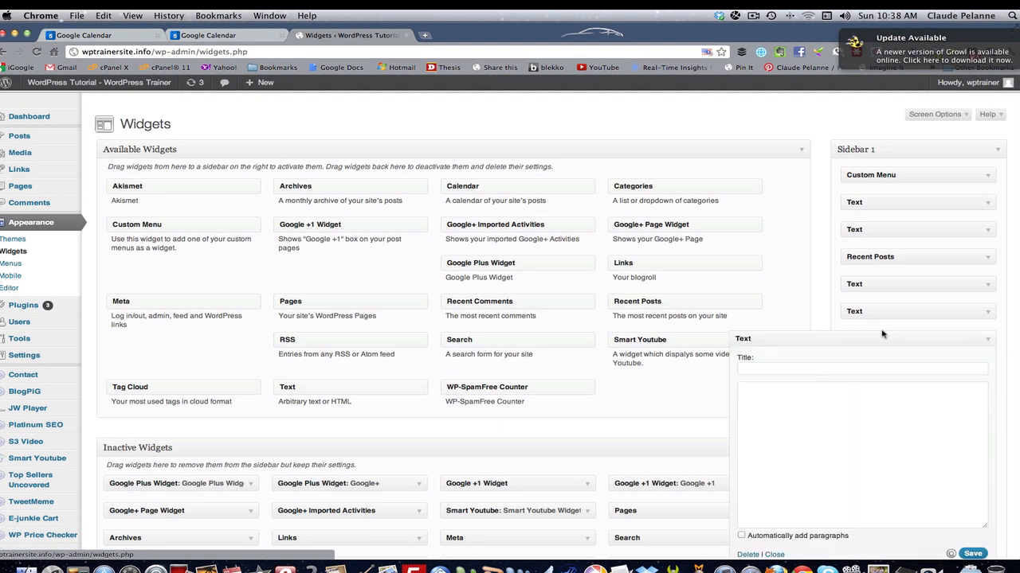
- Paste the iframe embed code into the Text widget, title it 'Affiliate Calendar', and save
left_click(862, 454)
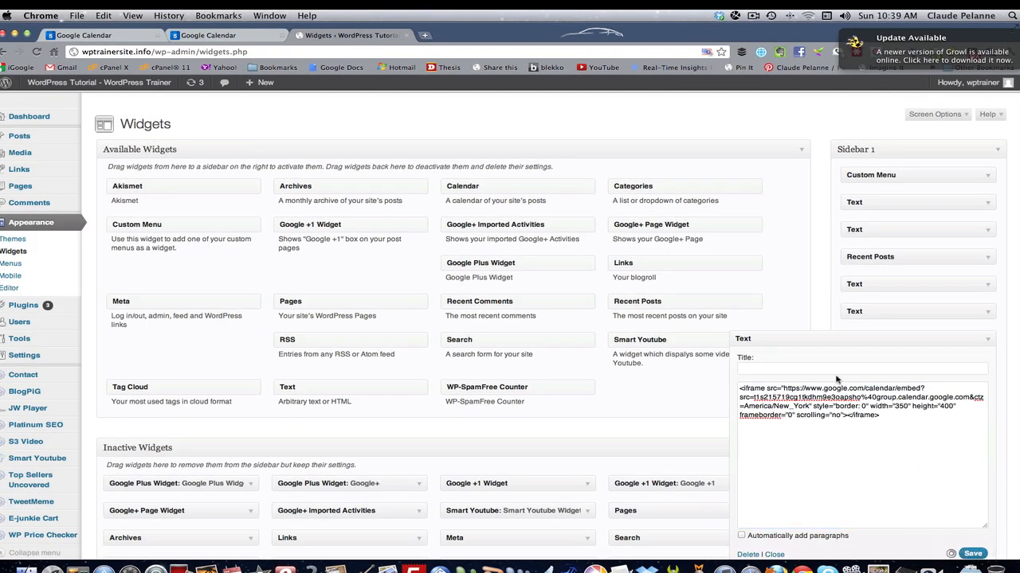
left_click(862, 370)
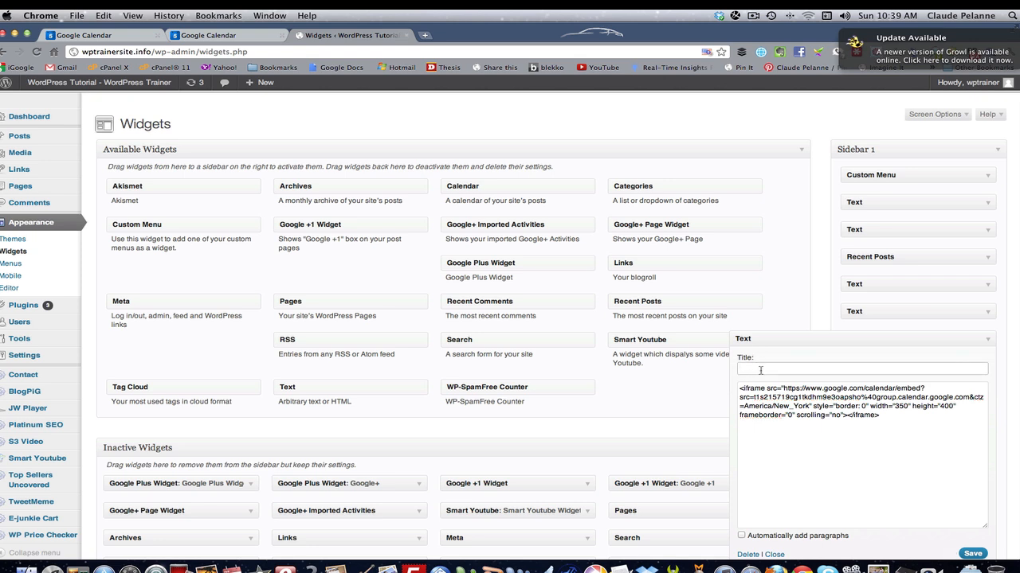
type("Affilate Calendar")
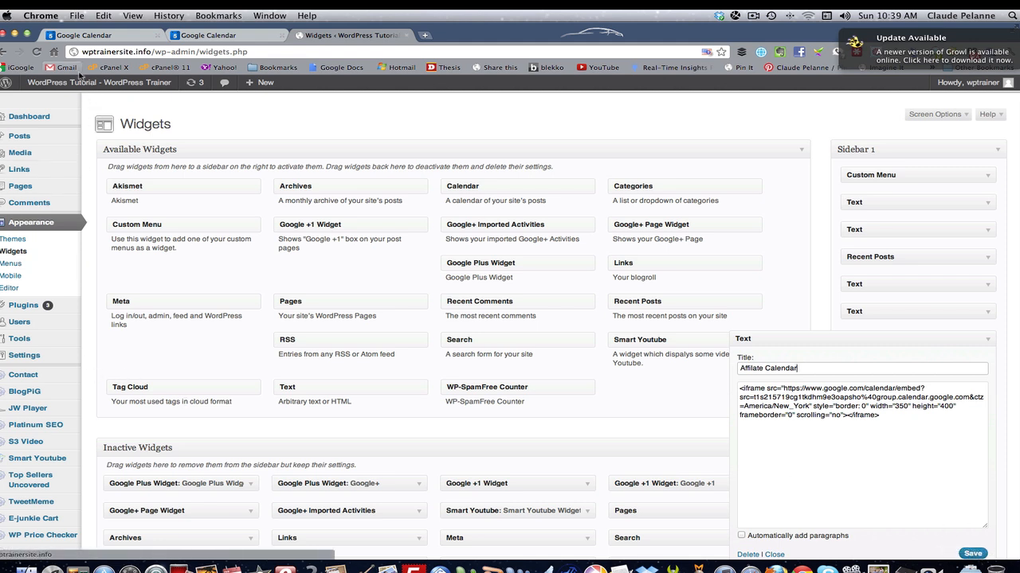
left_click(36, 51)
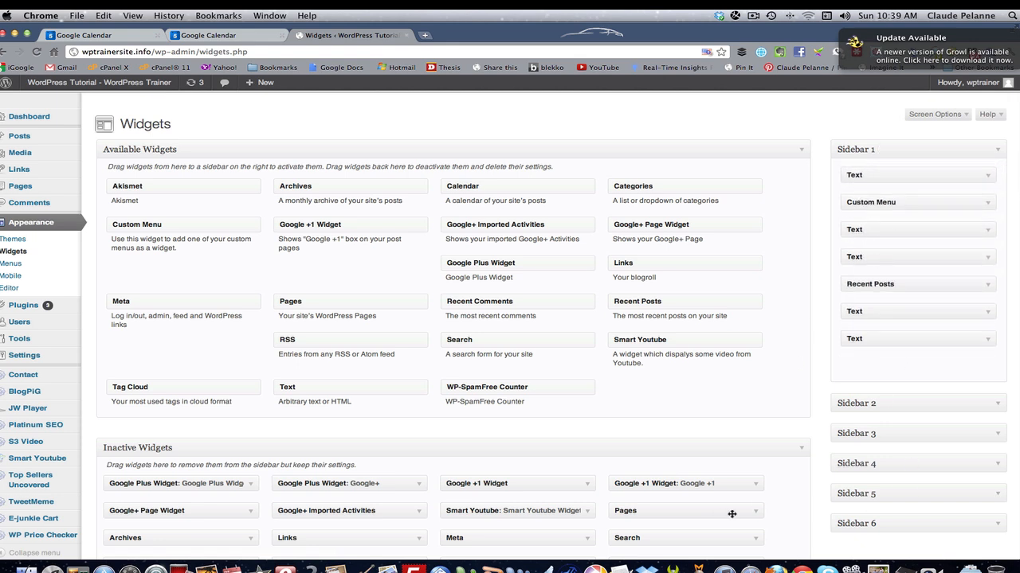
mouse_move(882, 174)
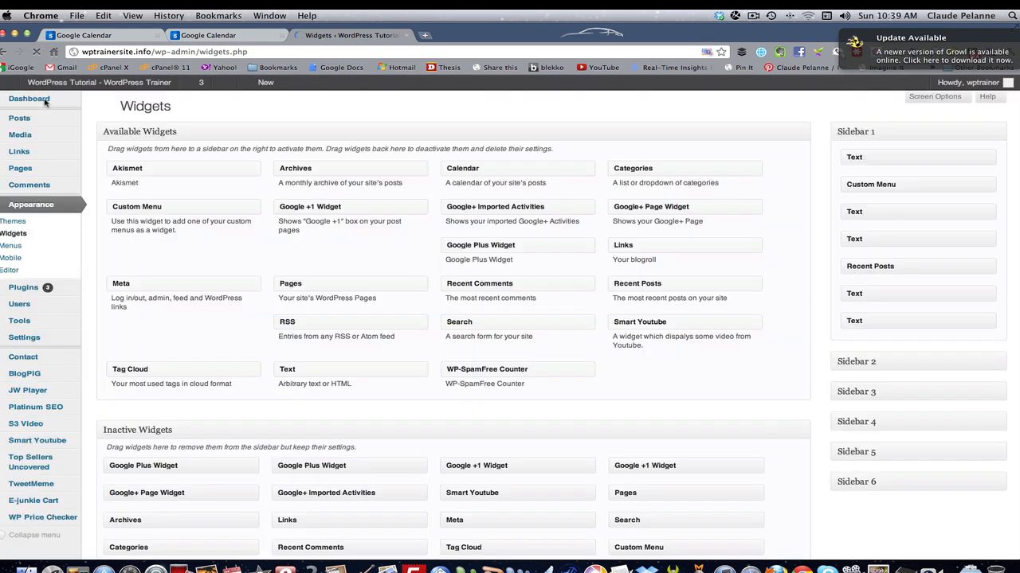
- Open the live site from Visit Site in a new browser tab
right_click(38, 101)
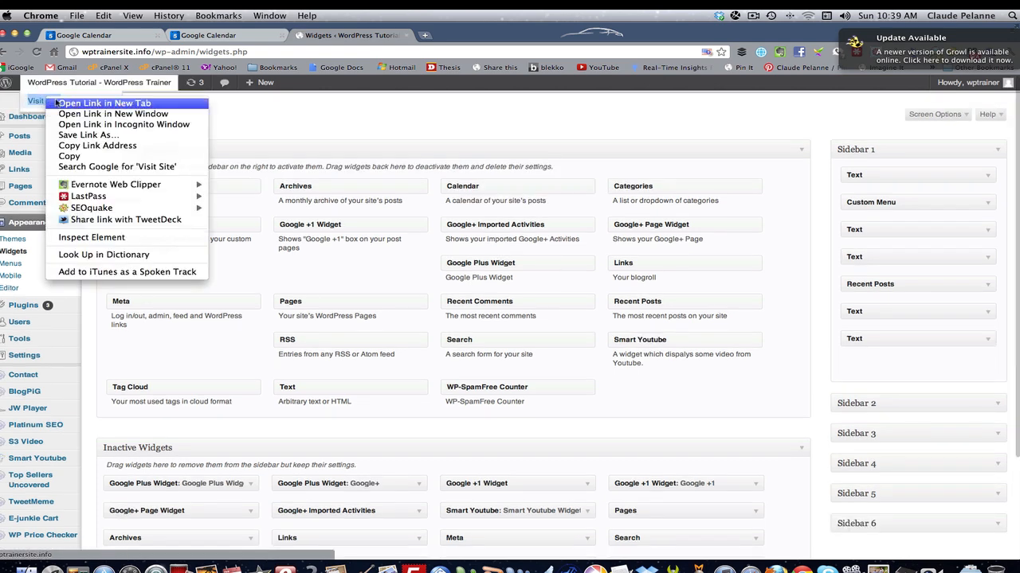
left_click(106, 102)
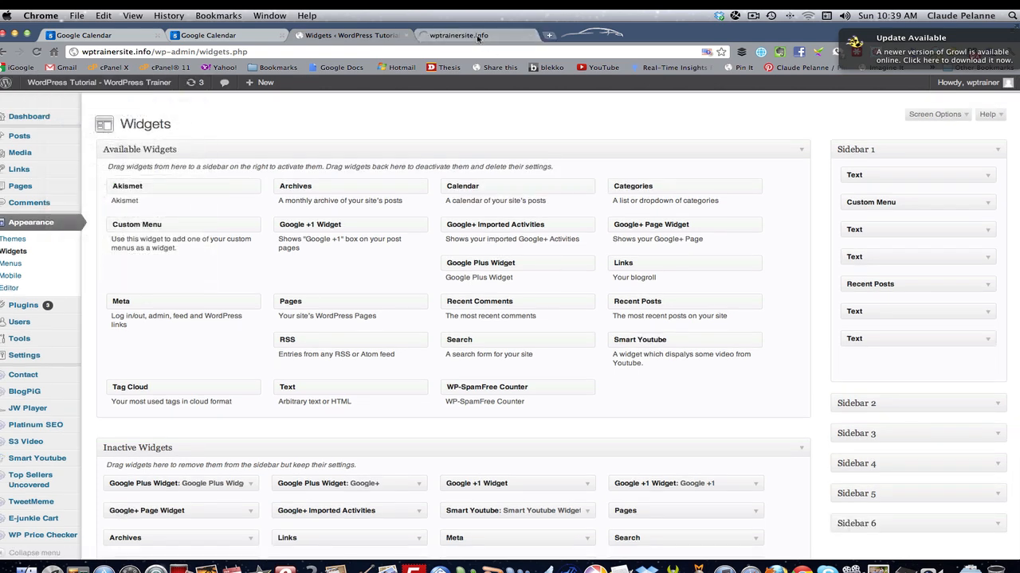
left_click(459, 35)
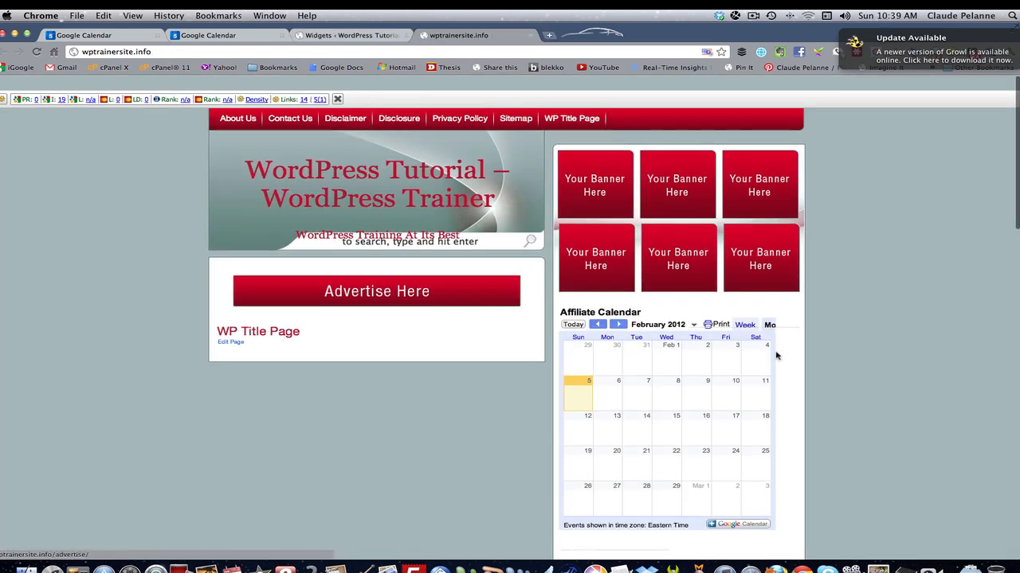
mouse_move(841, 375)
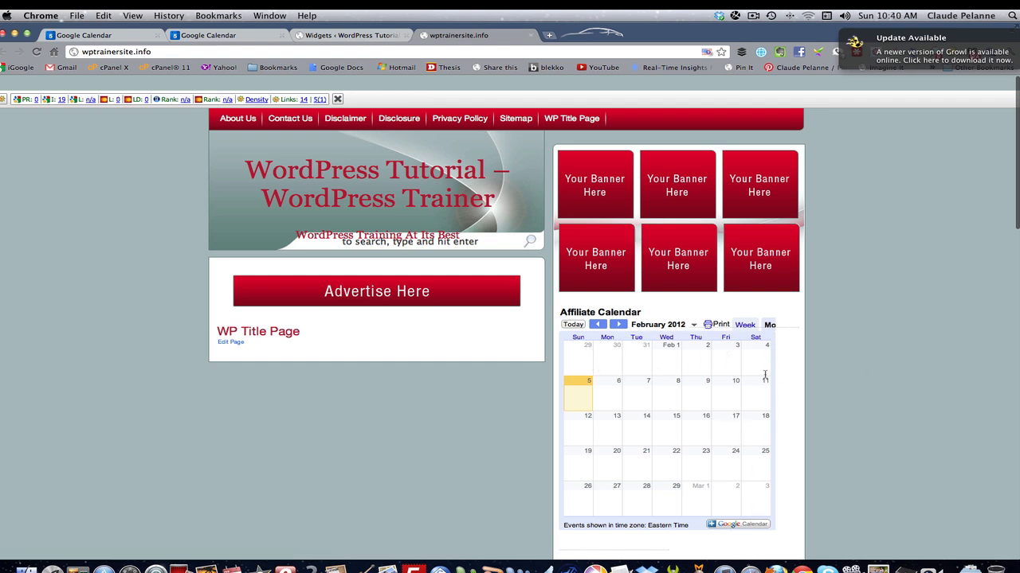
mouse_move(777, 333)
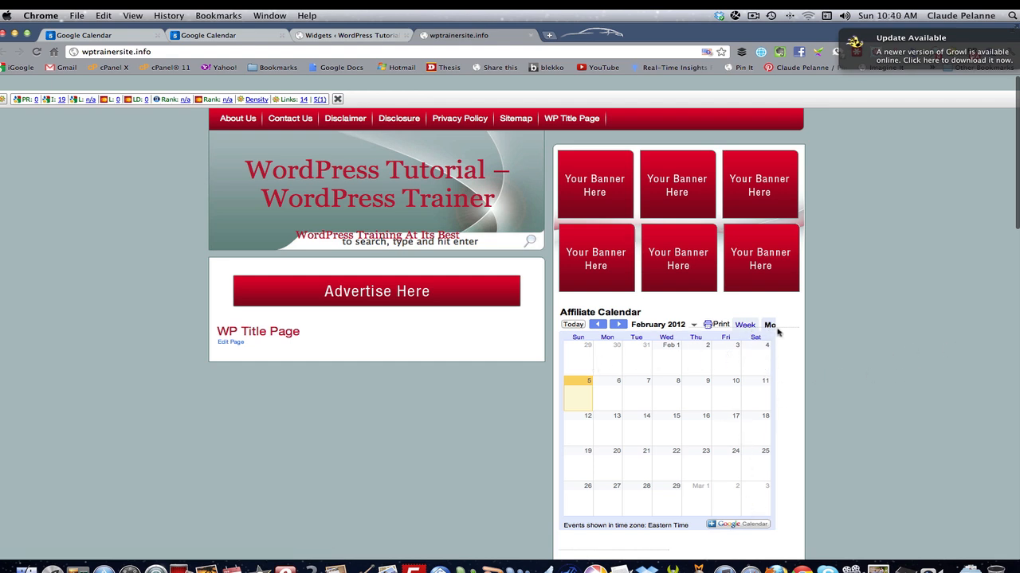
mouse_move(781, 444)
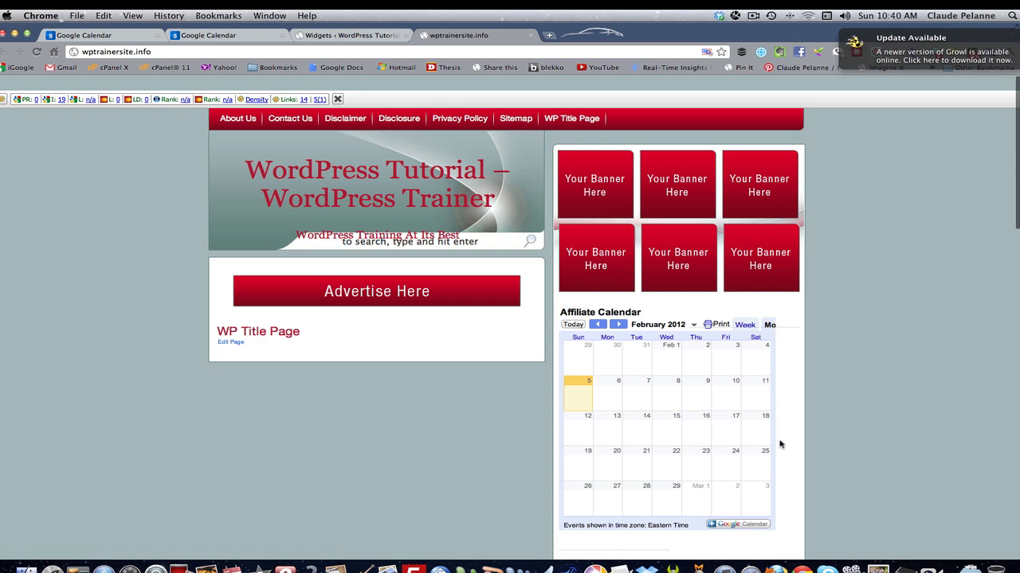
mouse_move(509, 361)
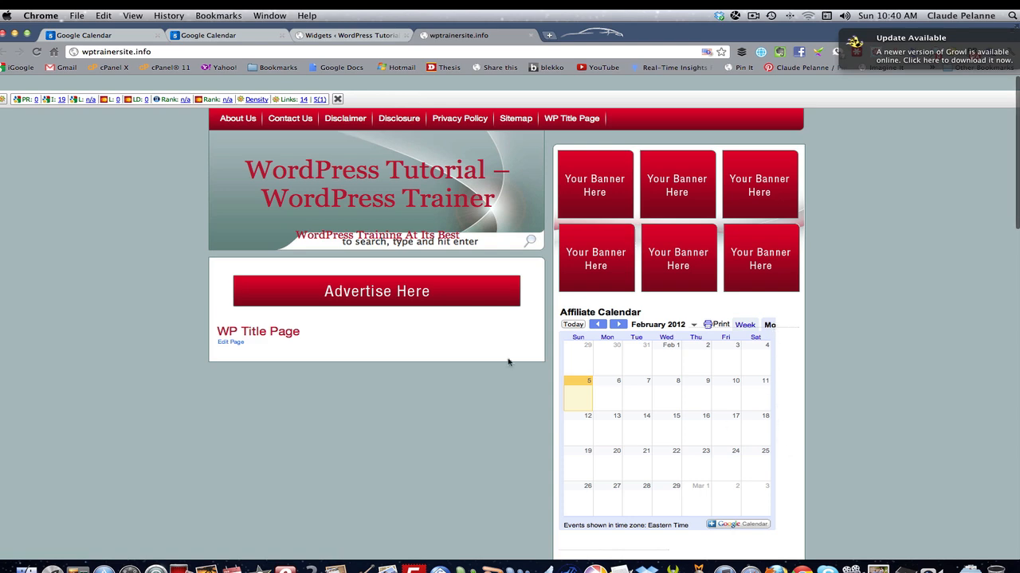
left_click(350, 35)
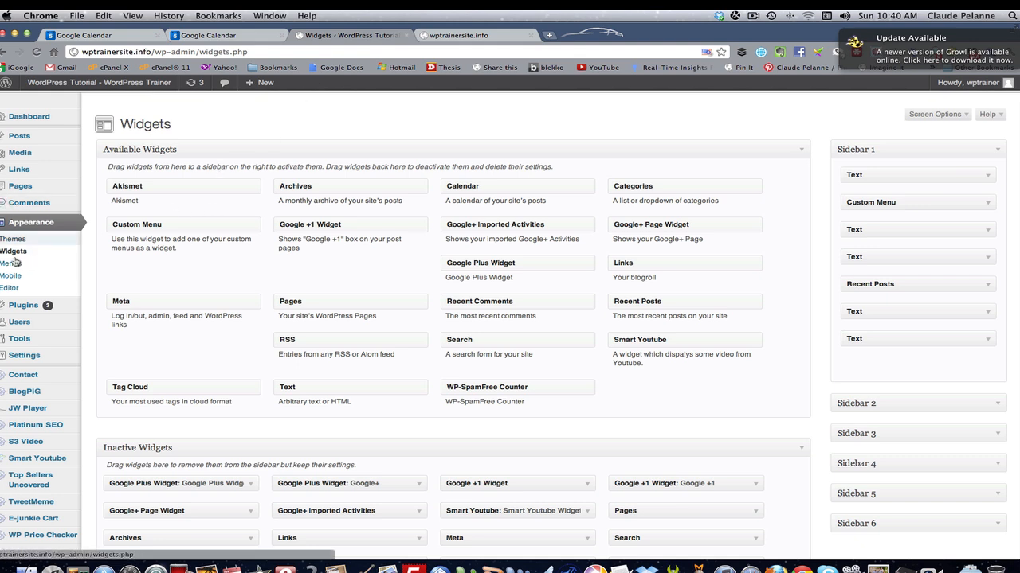
mouse_move(19, 185)
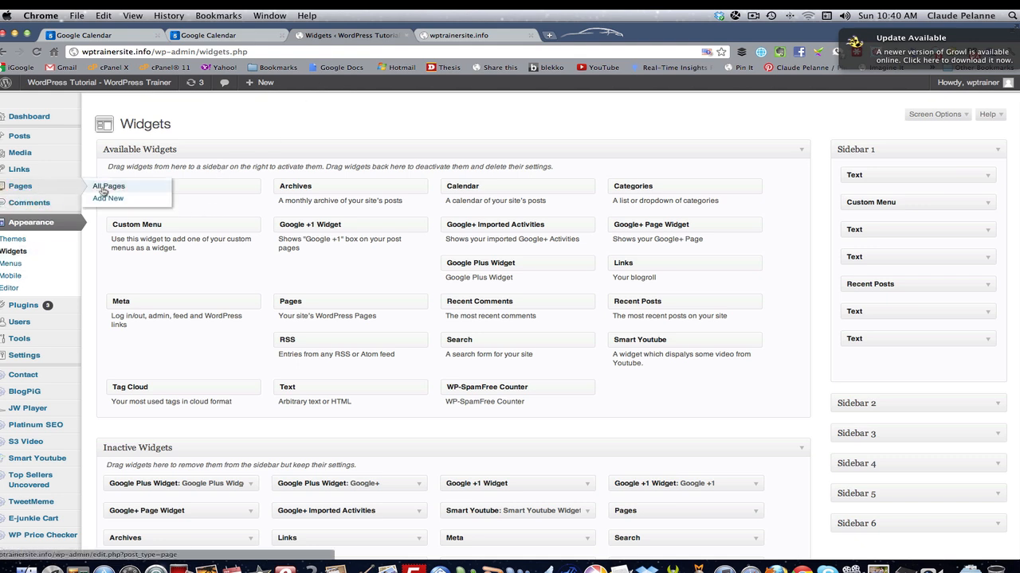
- Add a new page holding the iframe code, title it 'Affiliate Calendar', and preview it in a new tab
left_click(108, 197)
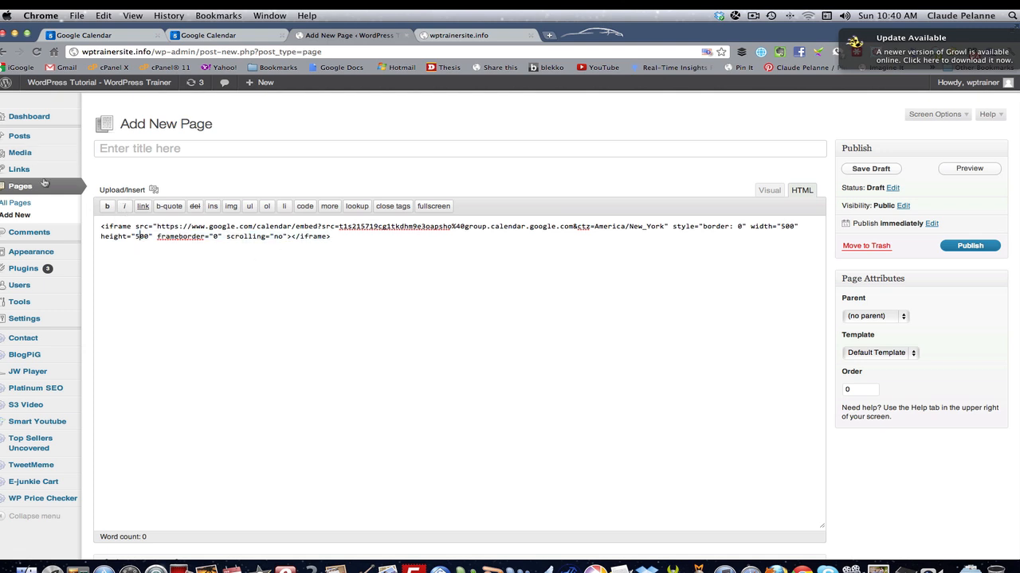
left_click(239, 148)
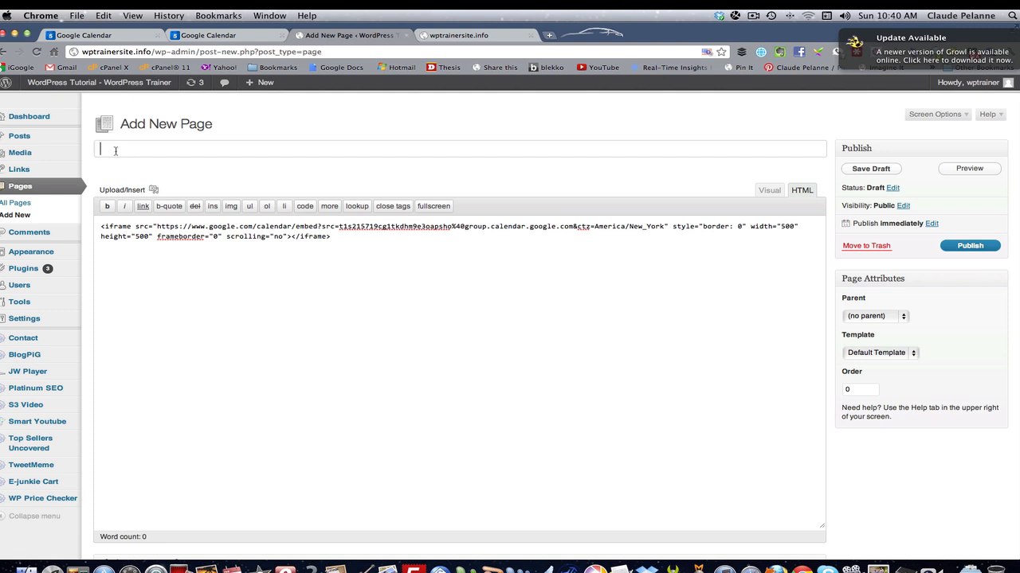
type("A")
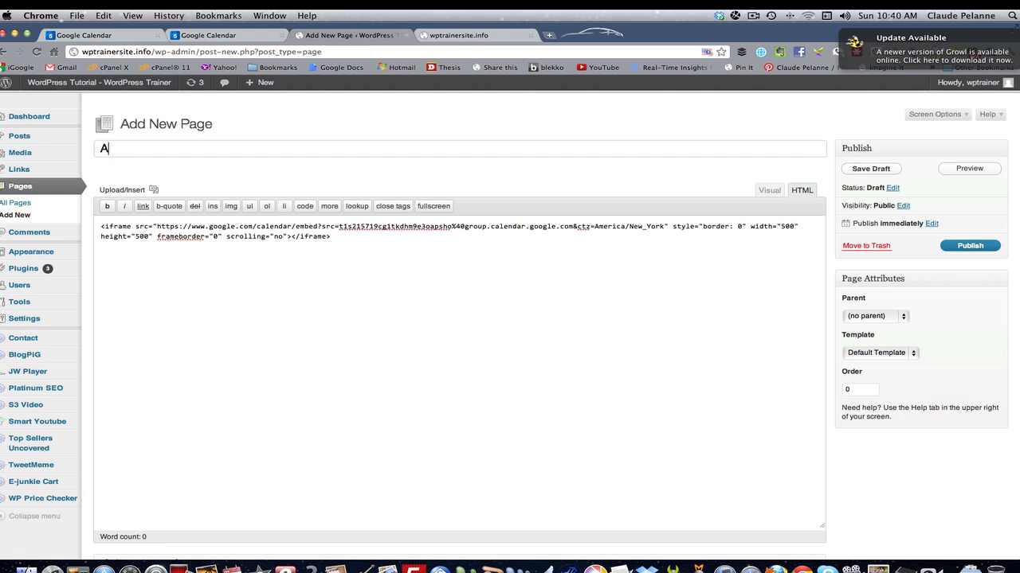
type("ffiliate Calen")
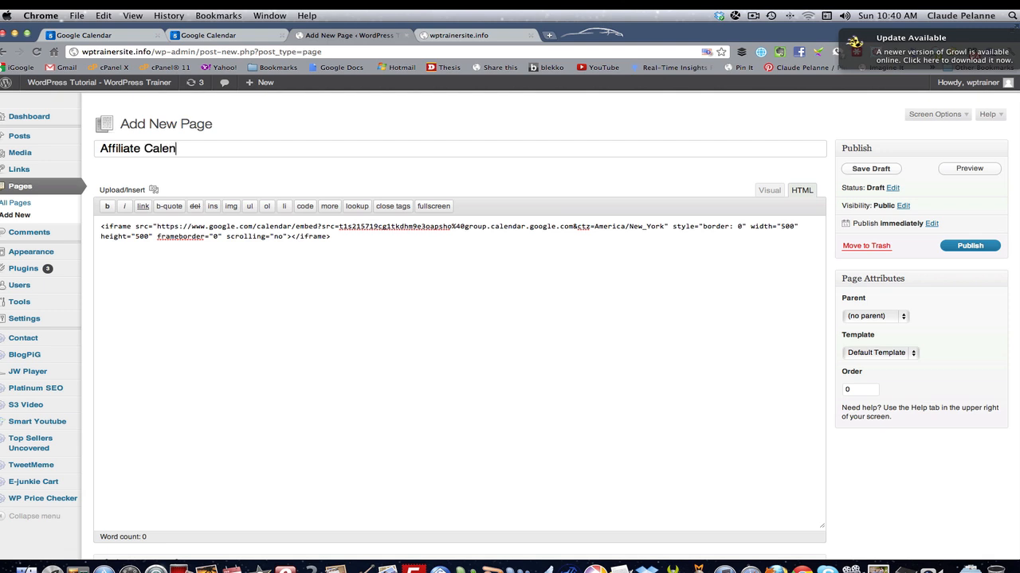
type("dar")
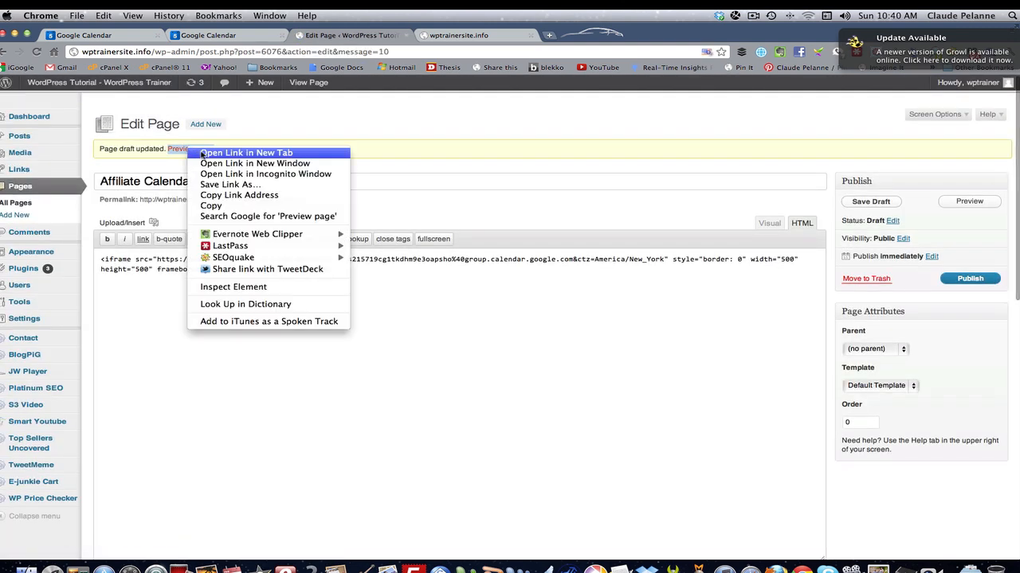
left_click(245, 153)
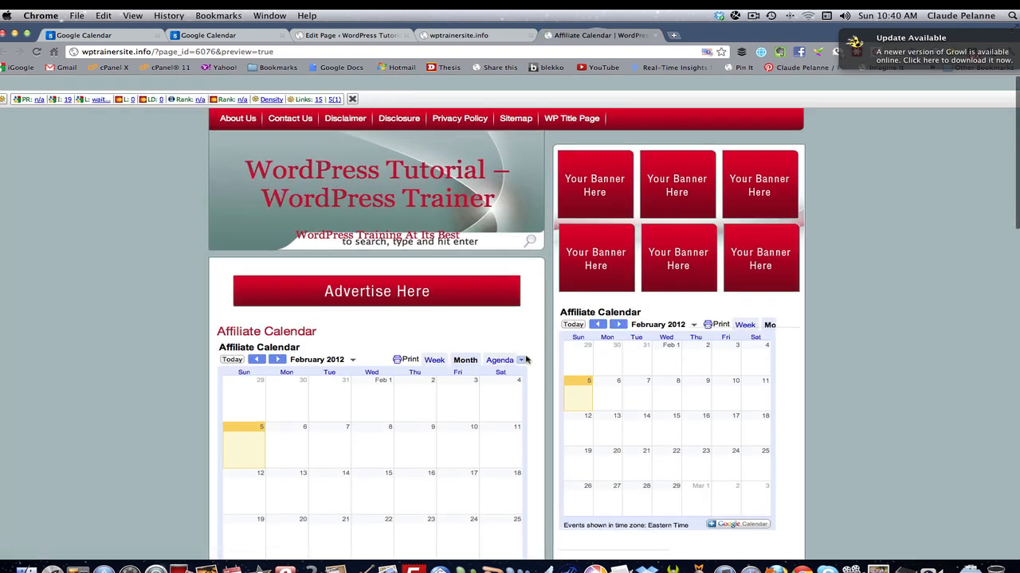
- Scroll the page preview to check the embedded Affiliate Calendar
scroll("down", 3)
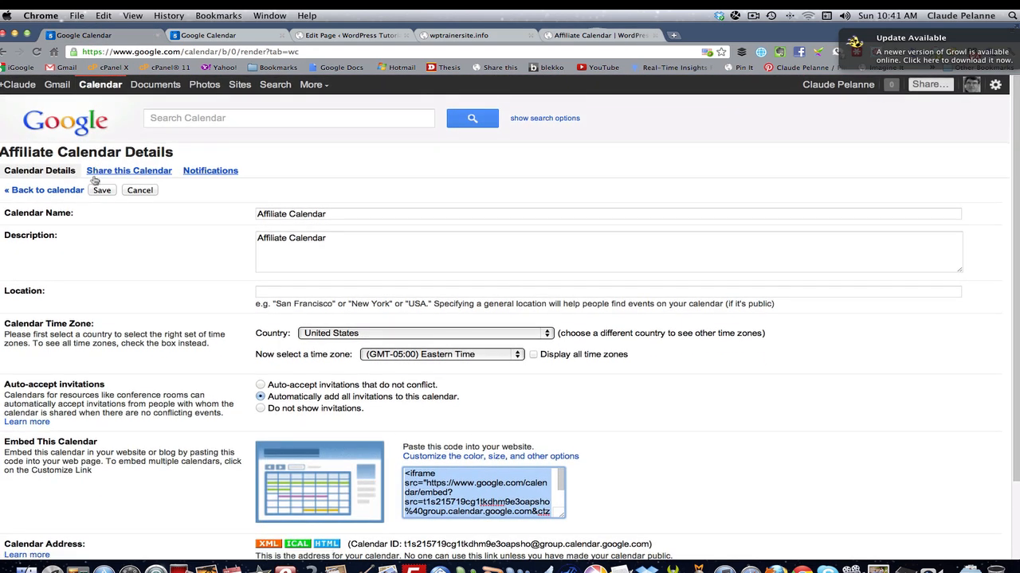
- Leave calendar settings and start a new event titled 'Affiliate Lunch'
left_click(45, 190)
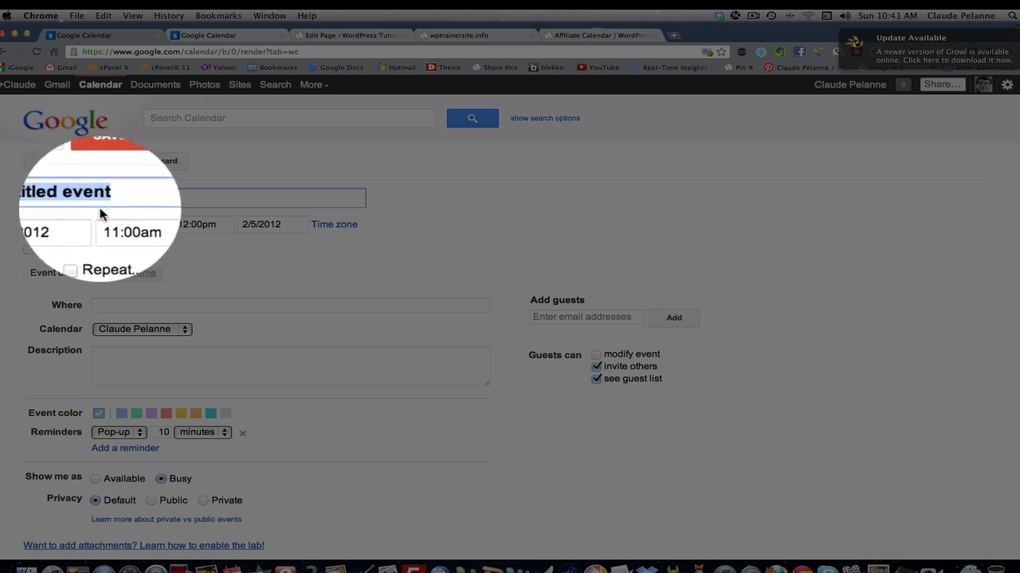
type("Affiliate")
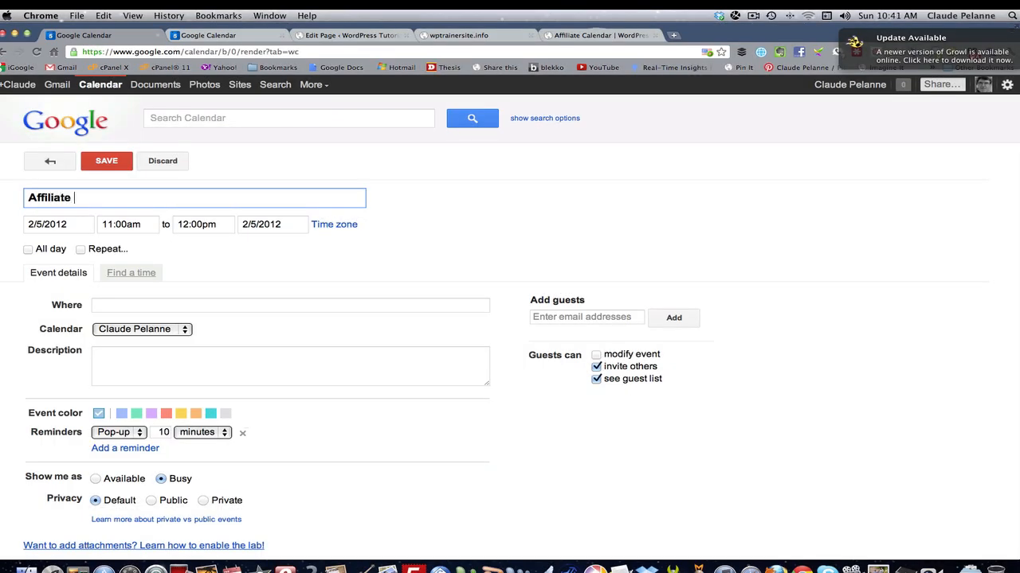
type("Lu")
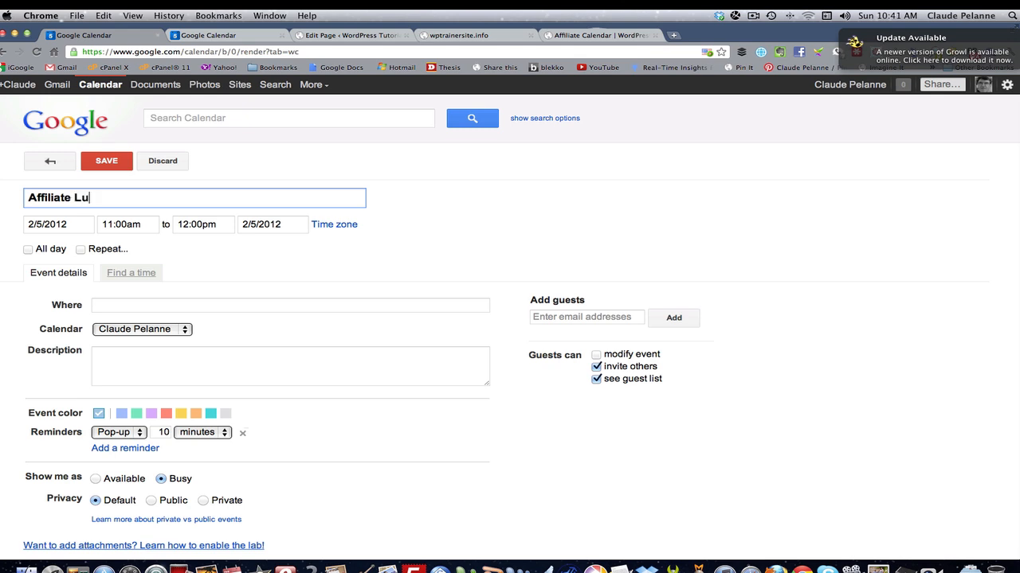
type("nch")
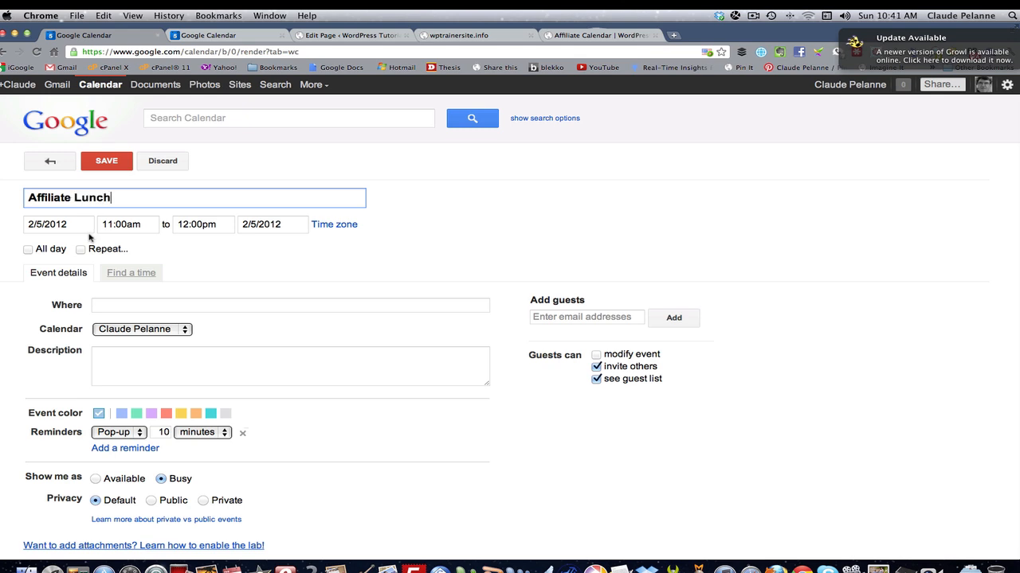
left_click(204, 223)
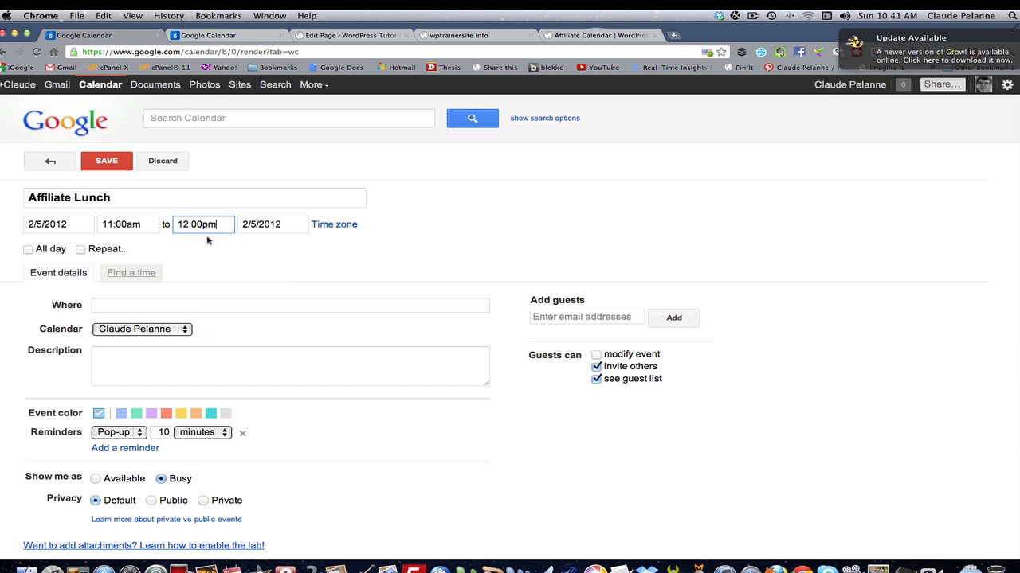
mouse_move(147, 299)
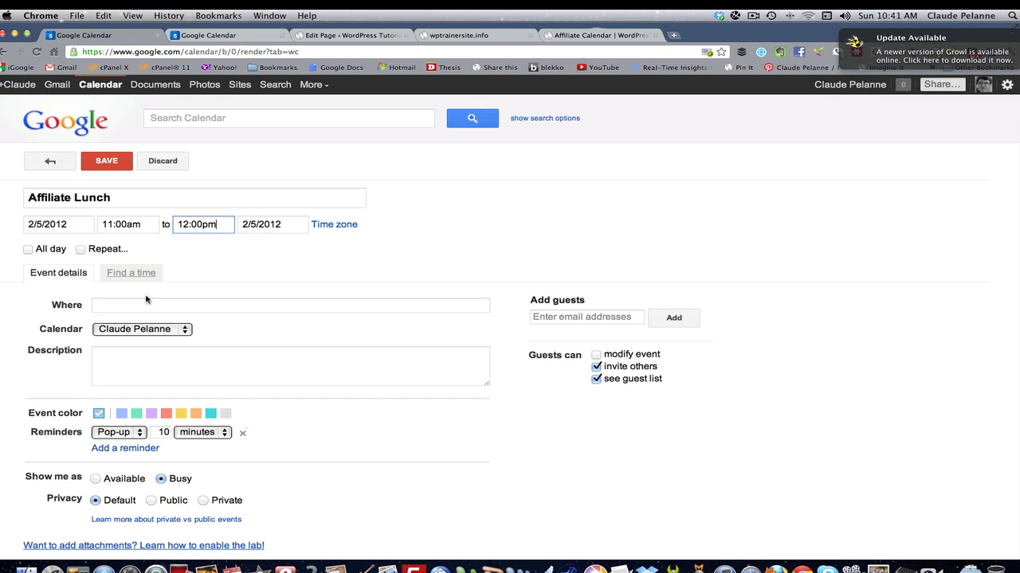
- Set the event's Where field to 'Joes Restaurant'
left_click(290, 306)
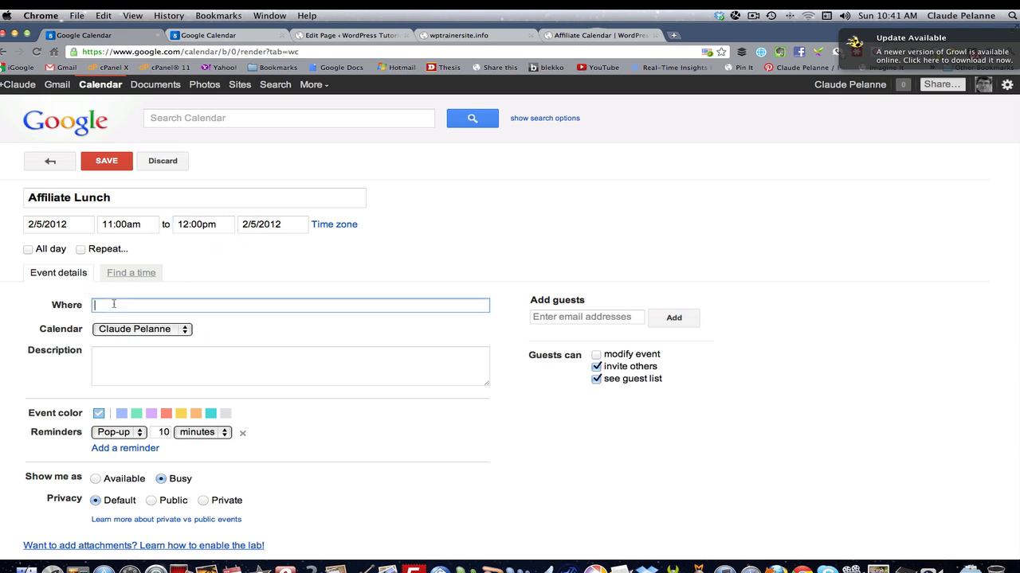
type("Joes")
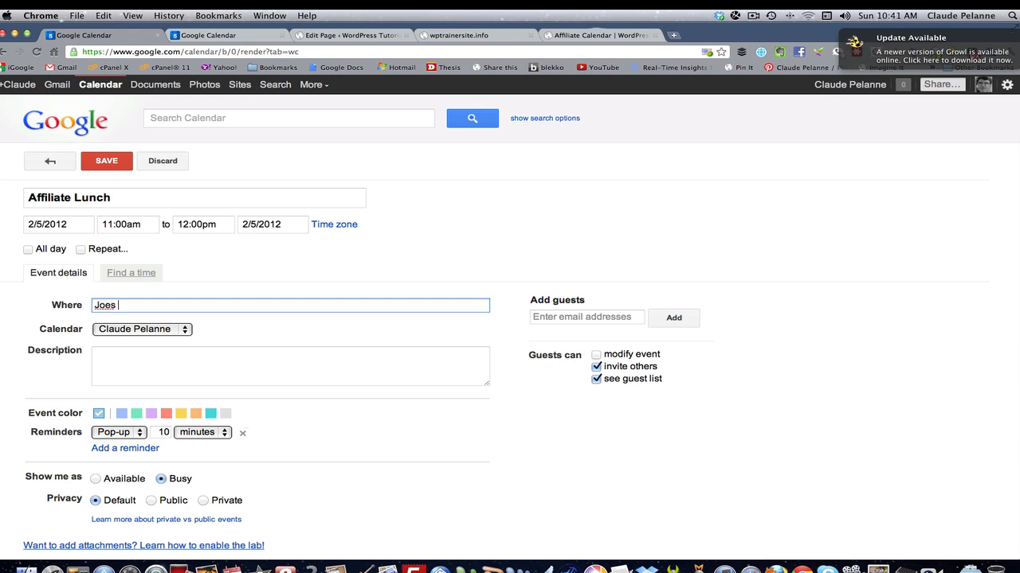
type("Re")
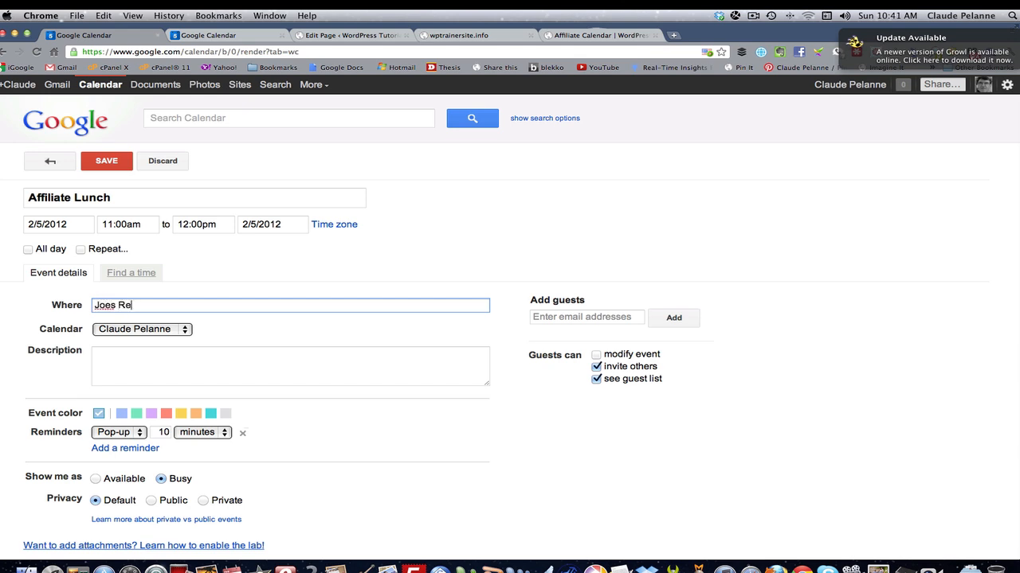
type("staurant")
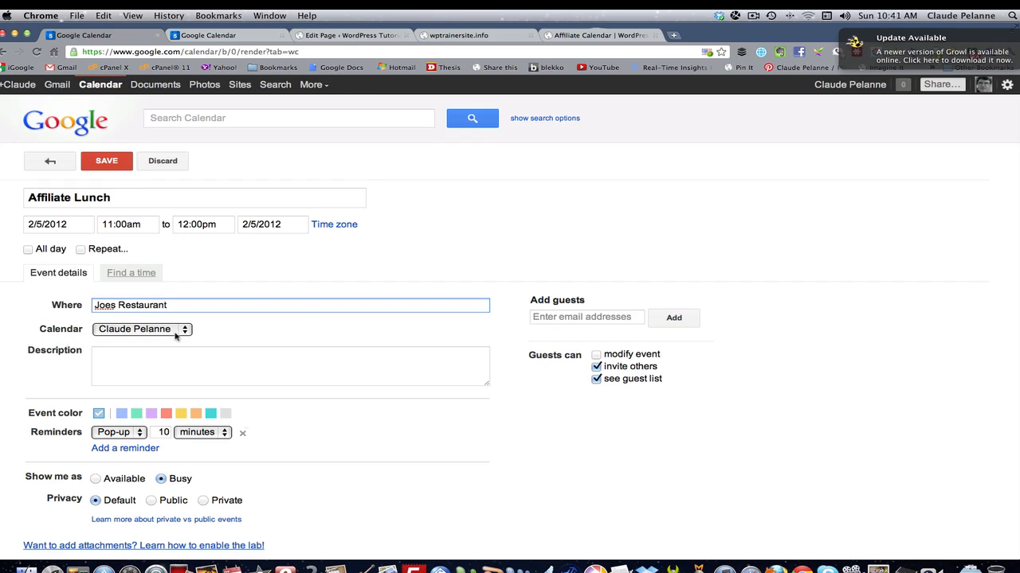
- Assign the event to the Affiliate Calendar and keep the 12:00pm end time
left_click(142, 328)
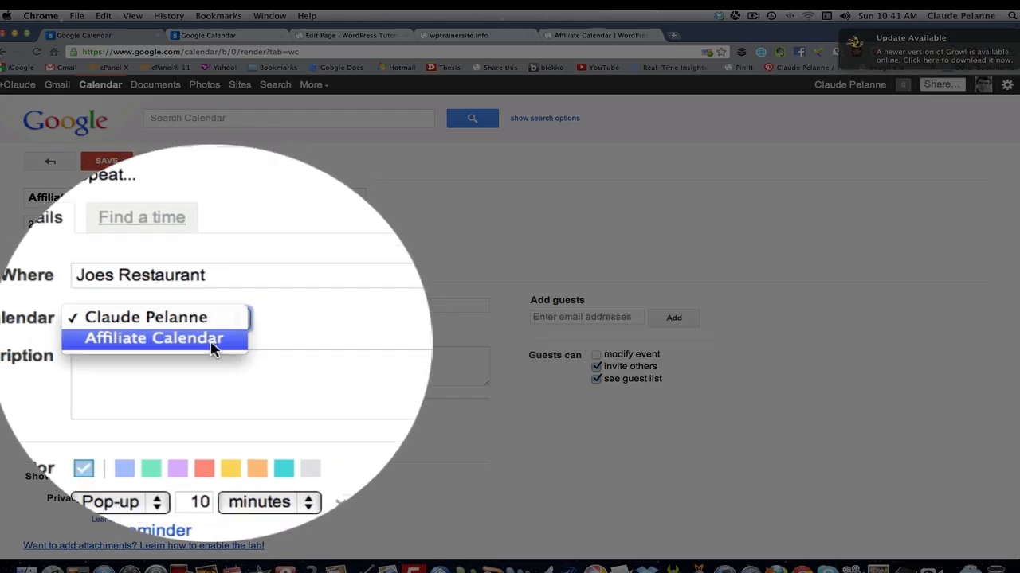
left_click(153, 338)
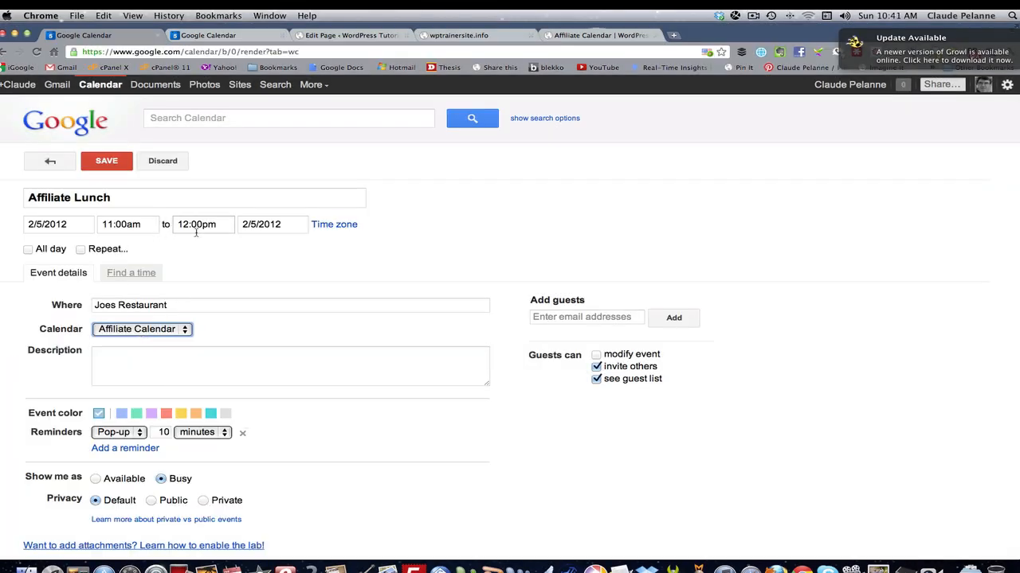
left_click(204, 223)
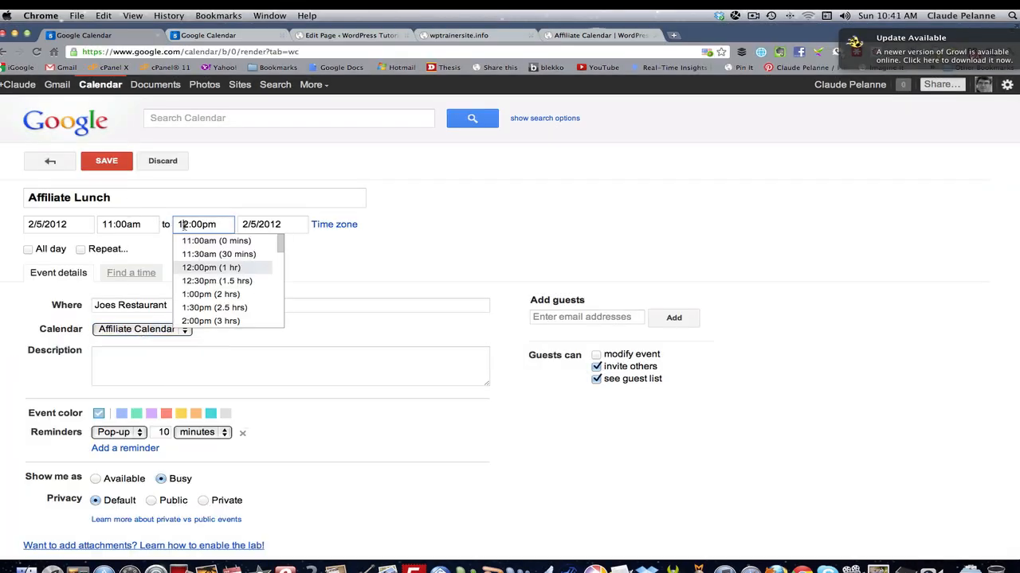
left_click(210, 268)
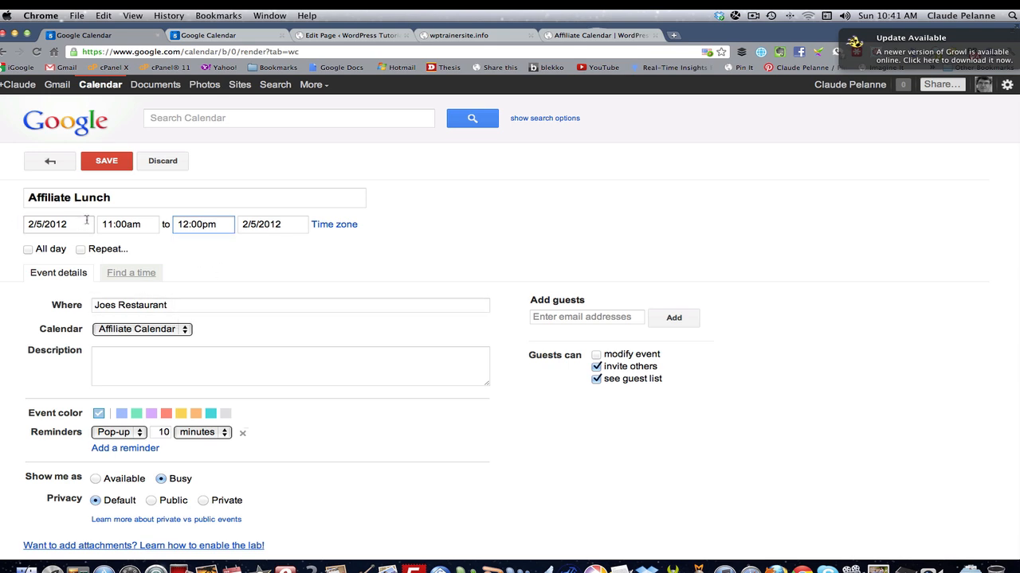
- Move the event date to February 9, 2012 and save the Affiliate Lunch
left_click(58, 223)
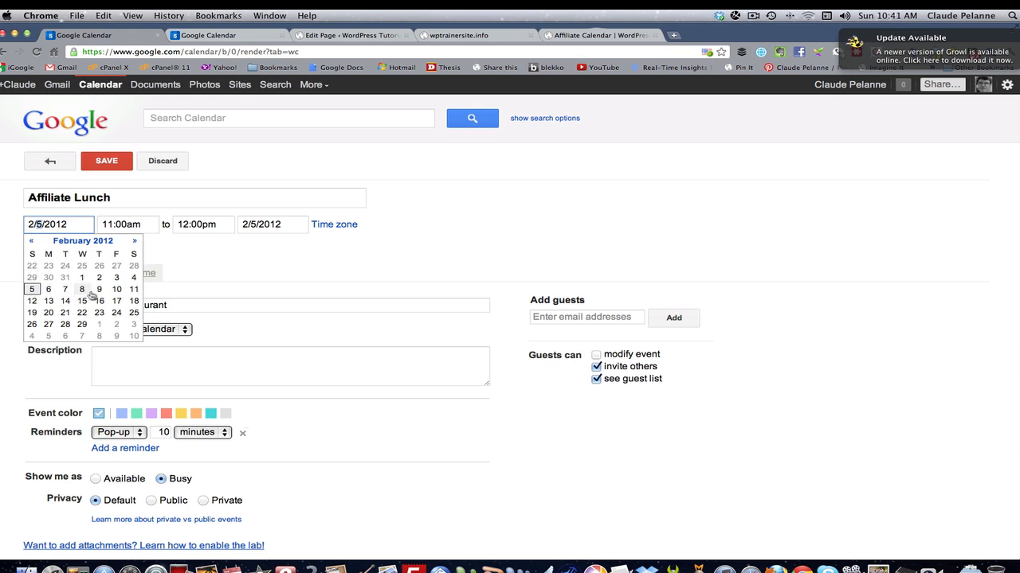
left_click(99, 290)
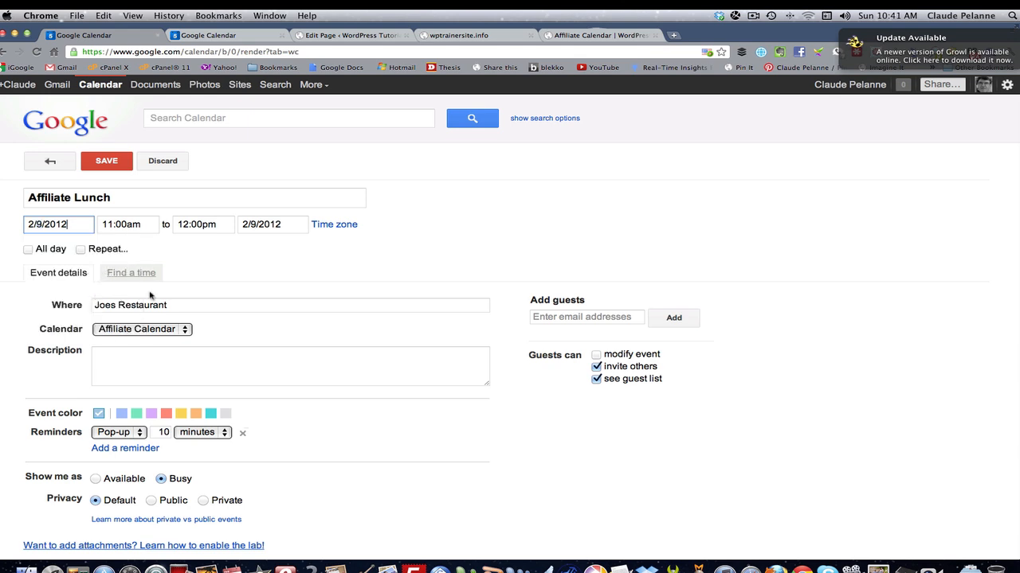
mouse_move(132, 258)
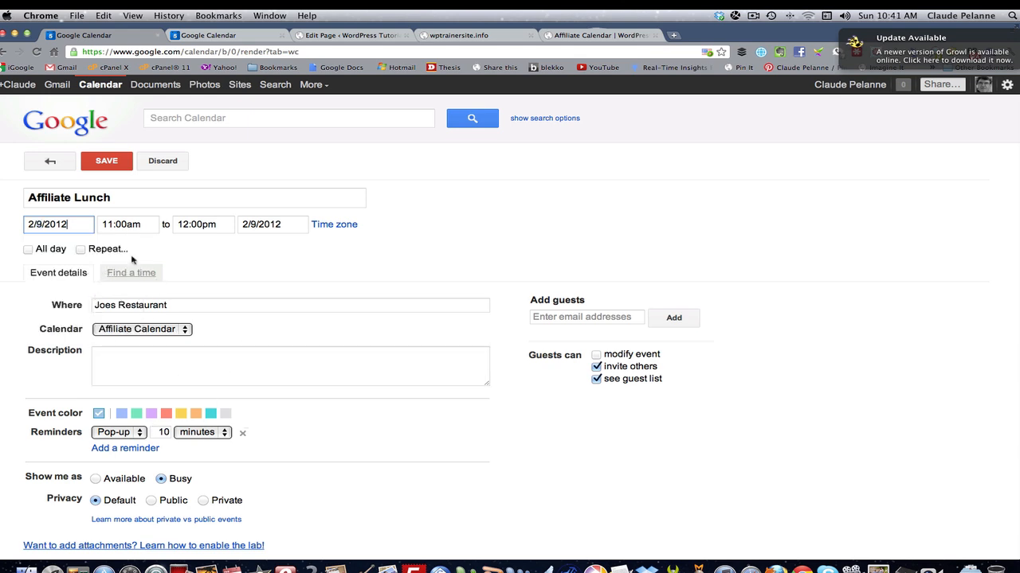
mouse_move(220, 301)
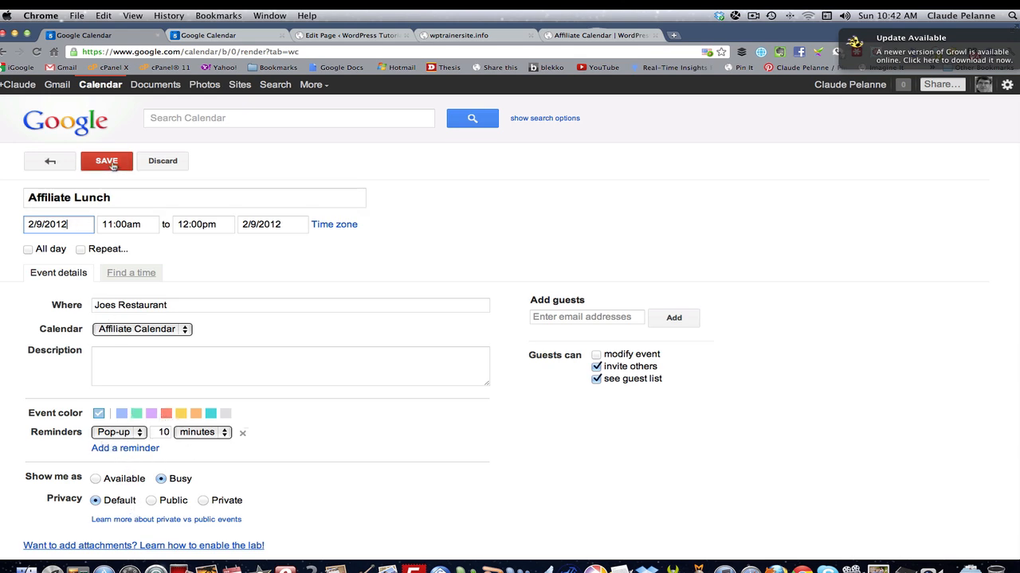
left_click(106, 160)
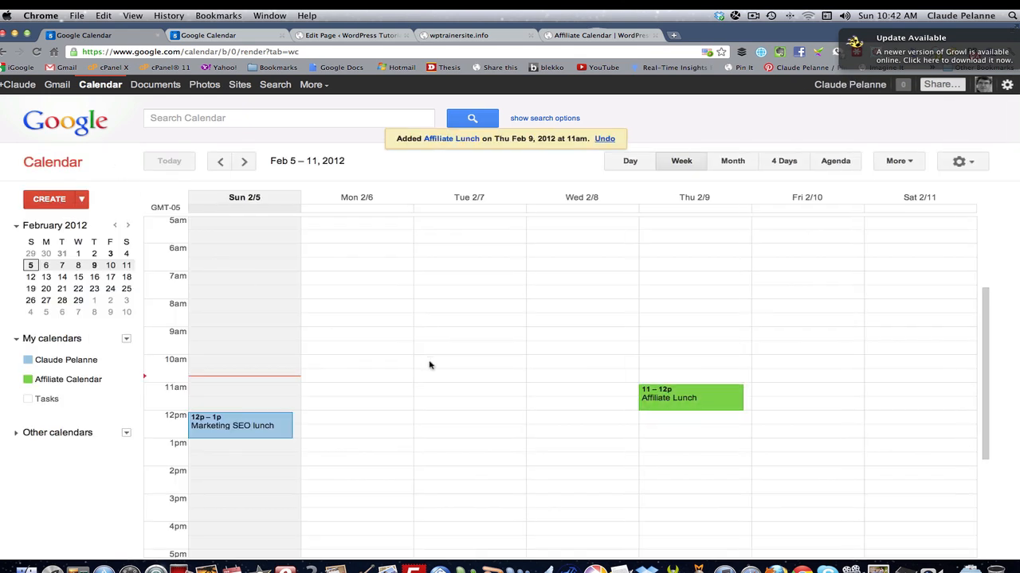
mouse_move(405, 340)
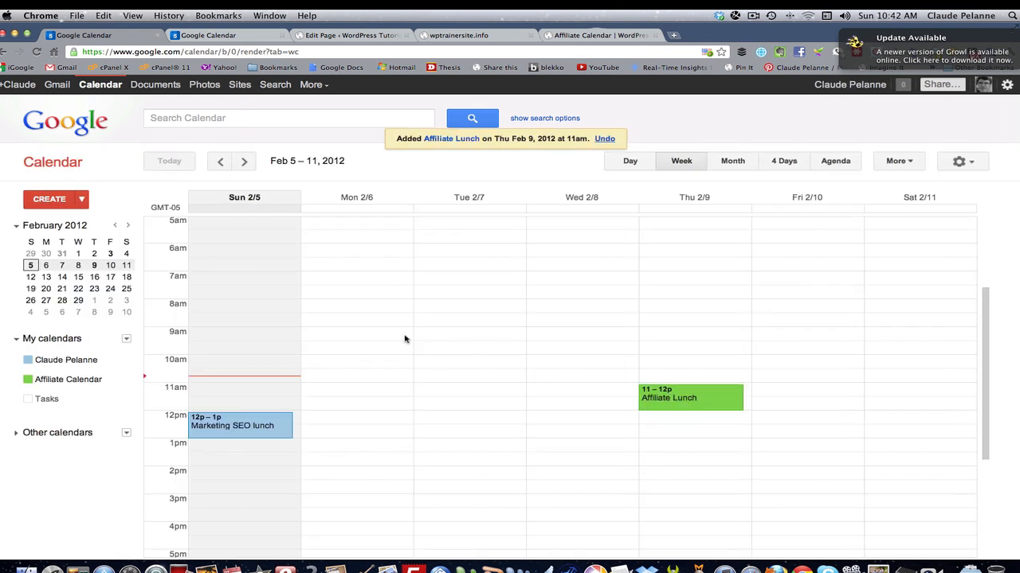
mouse_move(187, 167)
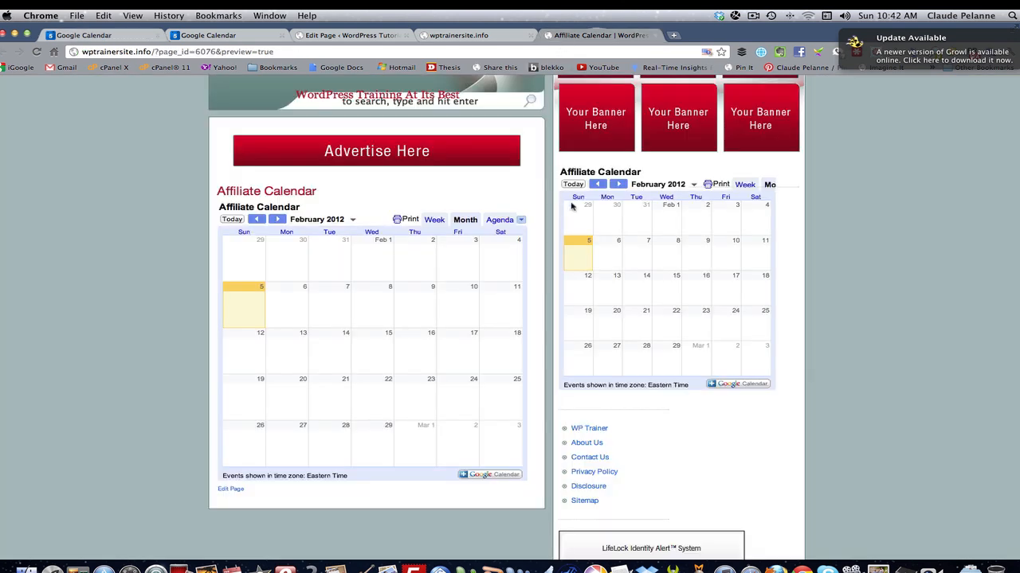
- Reload the WordPress preview, view the Feb 9 Affiliate Lunch details, and return to Google Calendar
left_click(37, 51)
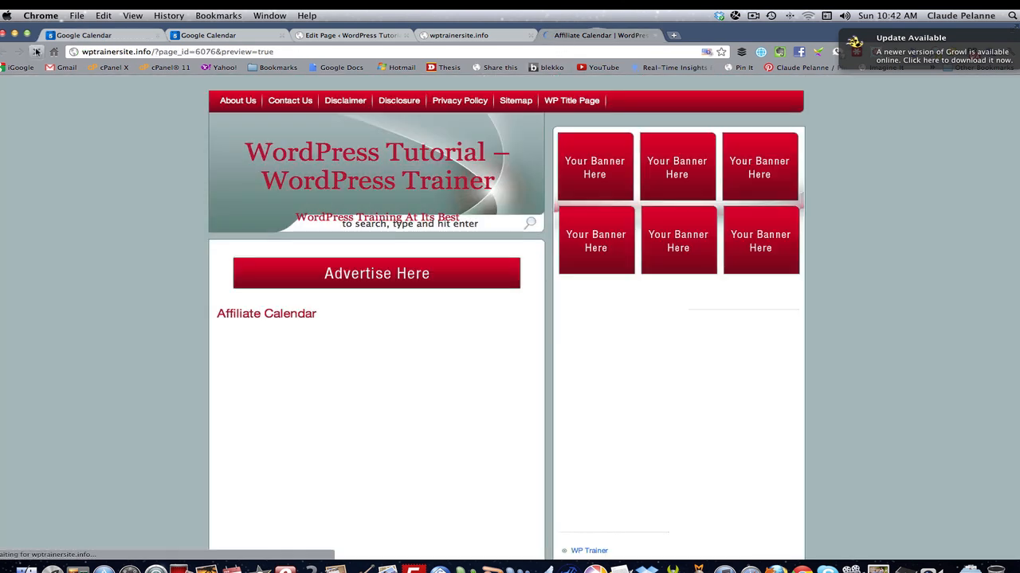
scroll("down", 3)
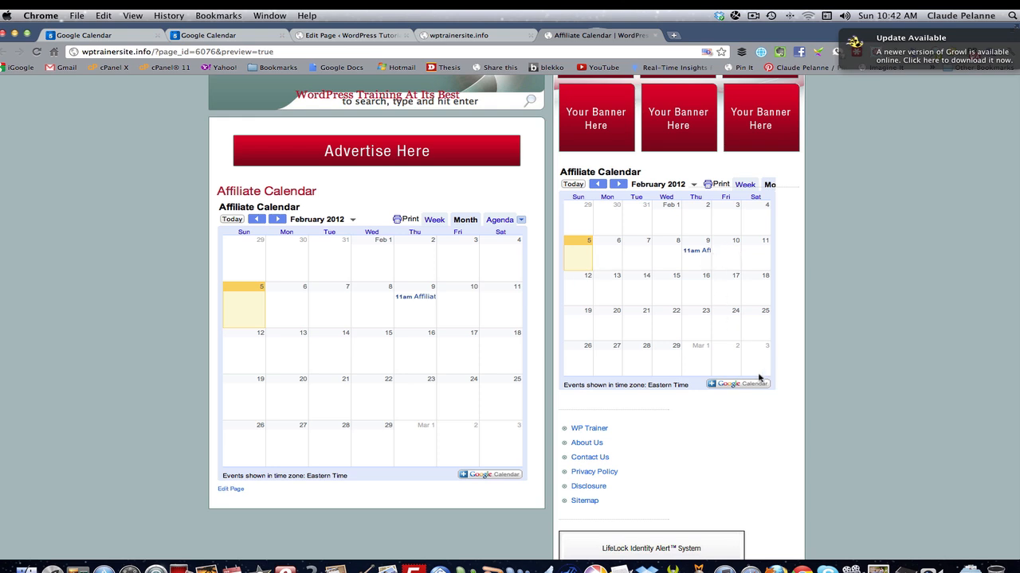
left_click(696, 250)
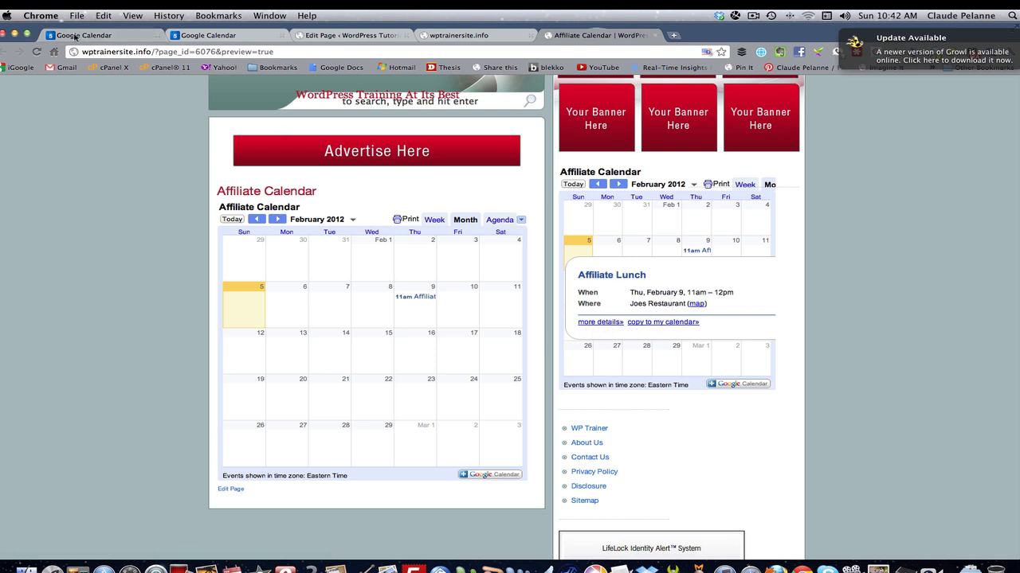
left_click(662, 322)
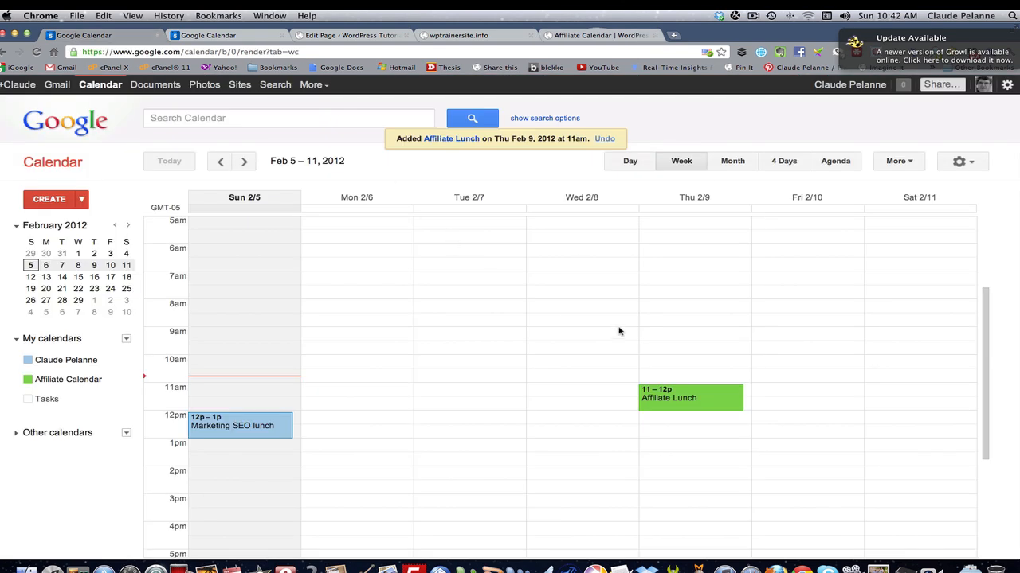
mouse_move(398, 360)
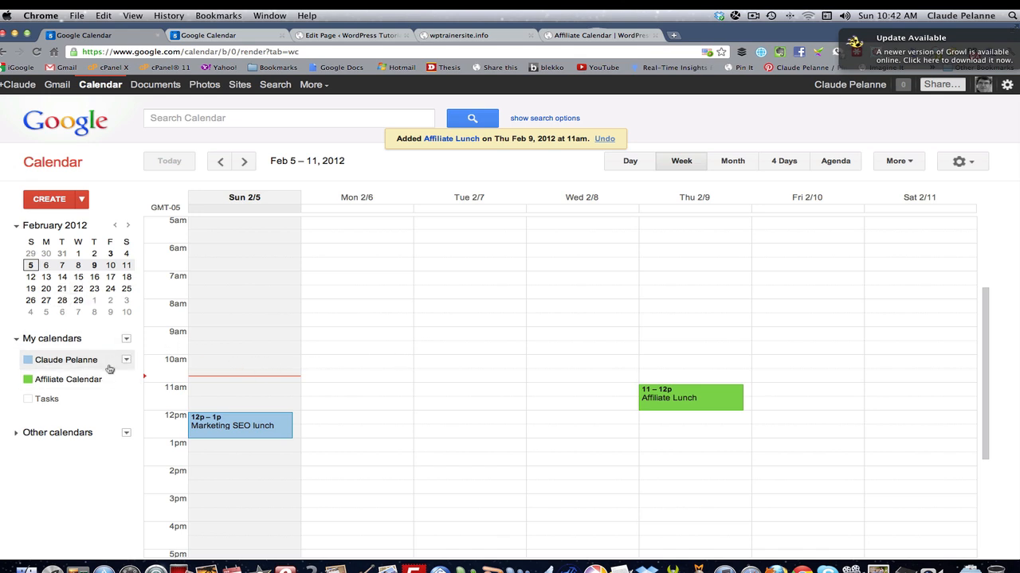
- Open Calendar settings for the personal Claude Pelanne calendar
left_click(126, 360)
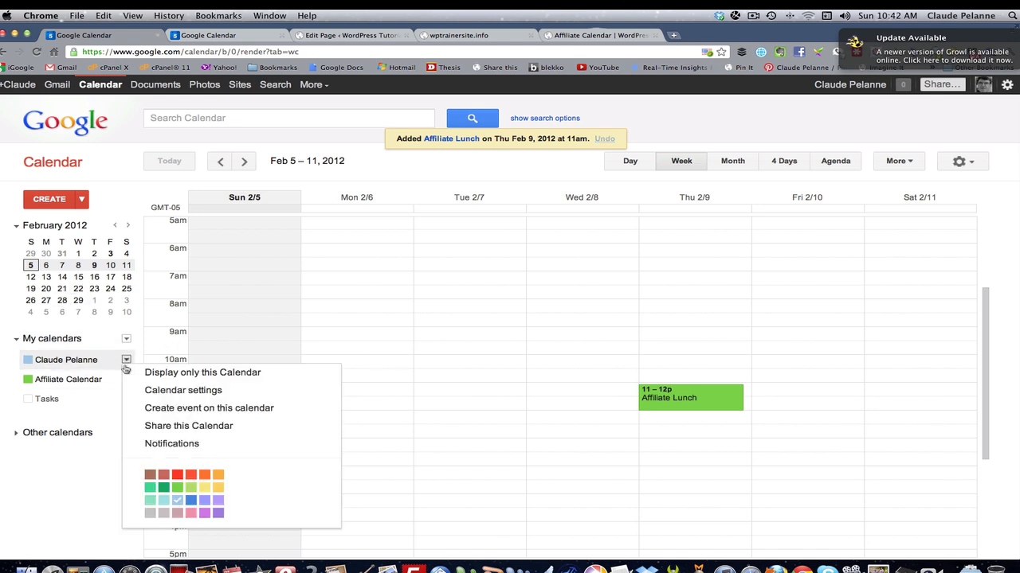
left_click(181, 391)
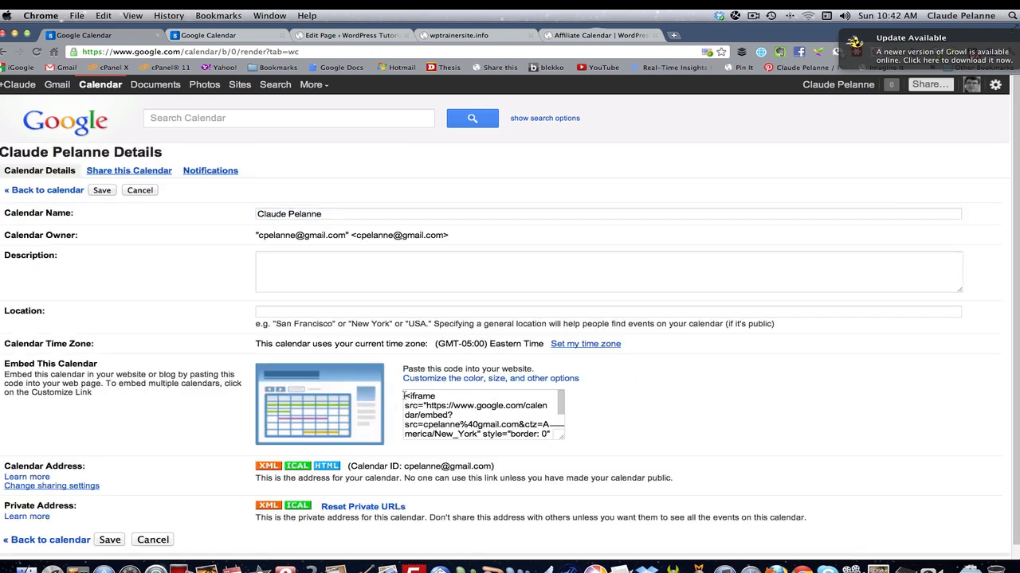
- Select the personal calendar's embed code, then go back to the week view
triple_click(481, 414)
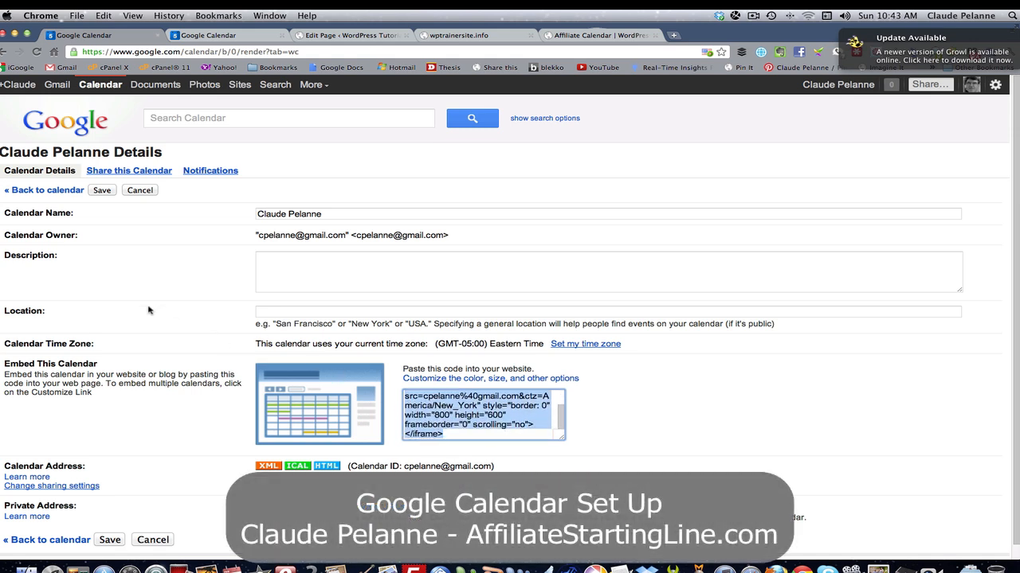
mouse_move(161, 301)
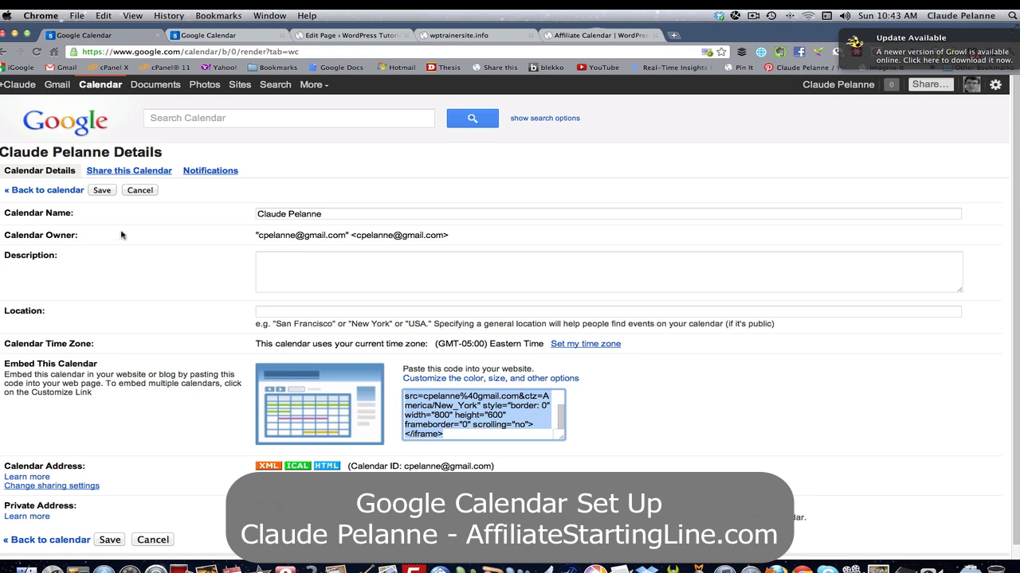
left_click(43, 190)
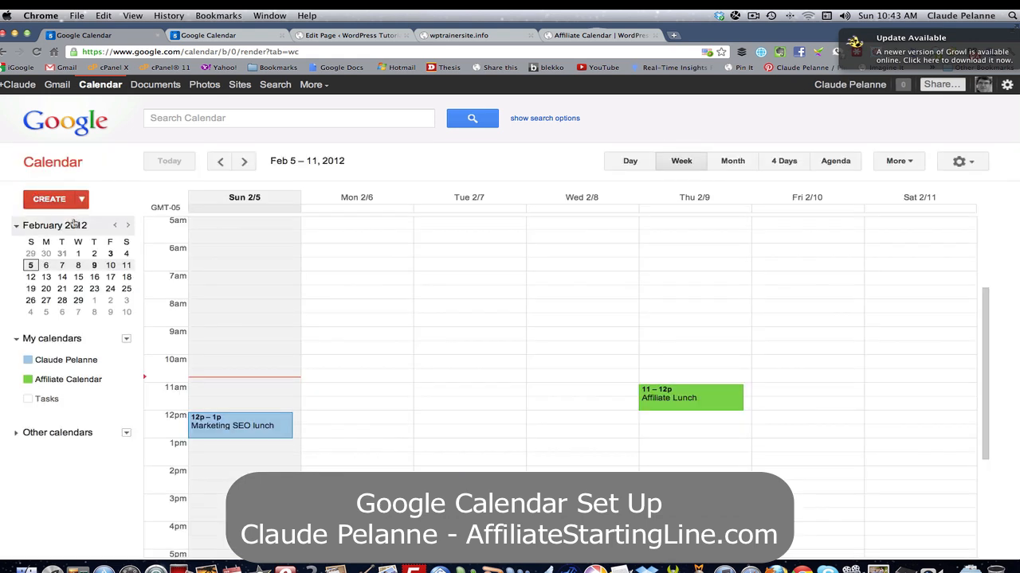